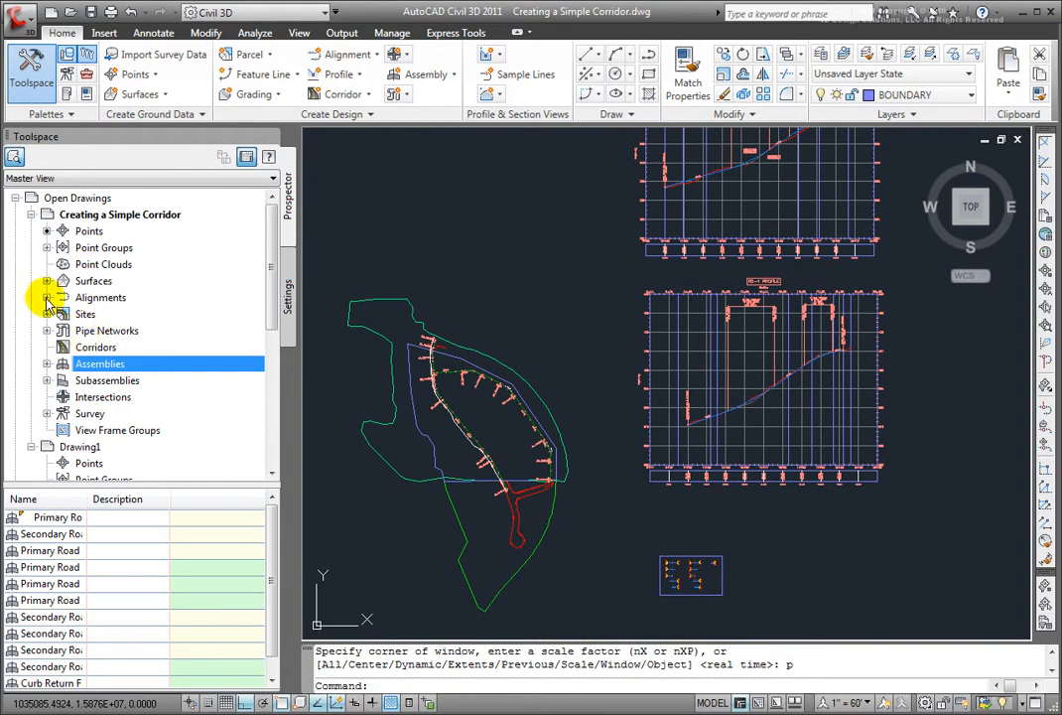
Step: Expand alignment RD-1 in Prospector to list its attached profiles
{"action": "left_click", "coordinate": [47, 298]}
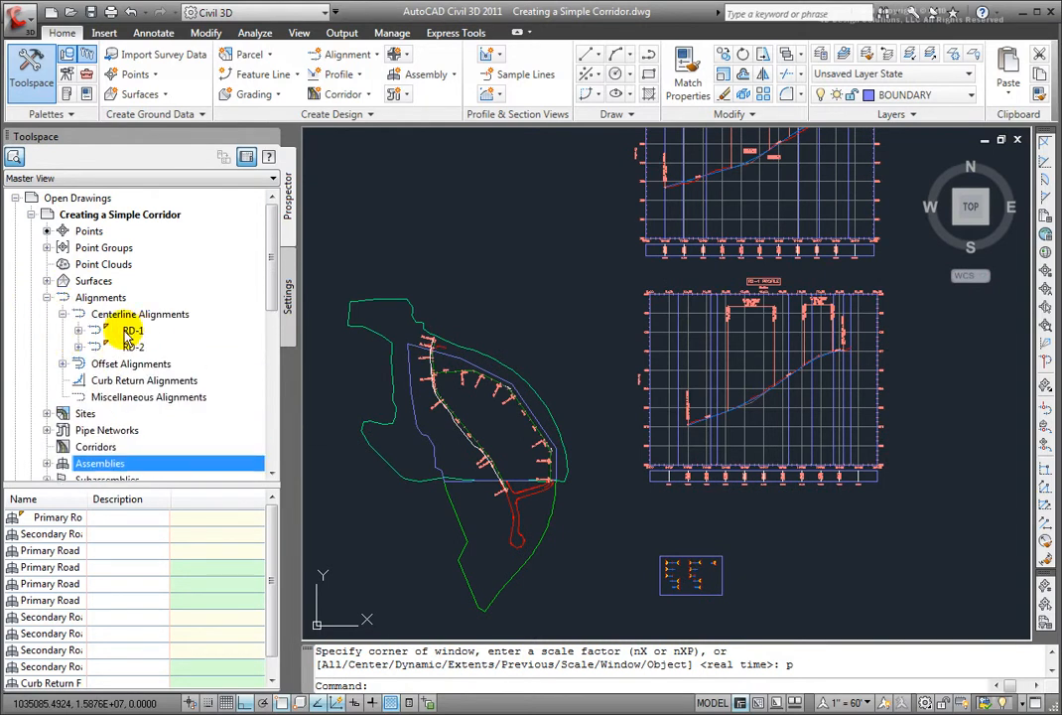
{"action": "left_click", "coordinate": [93, 330]}
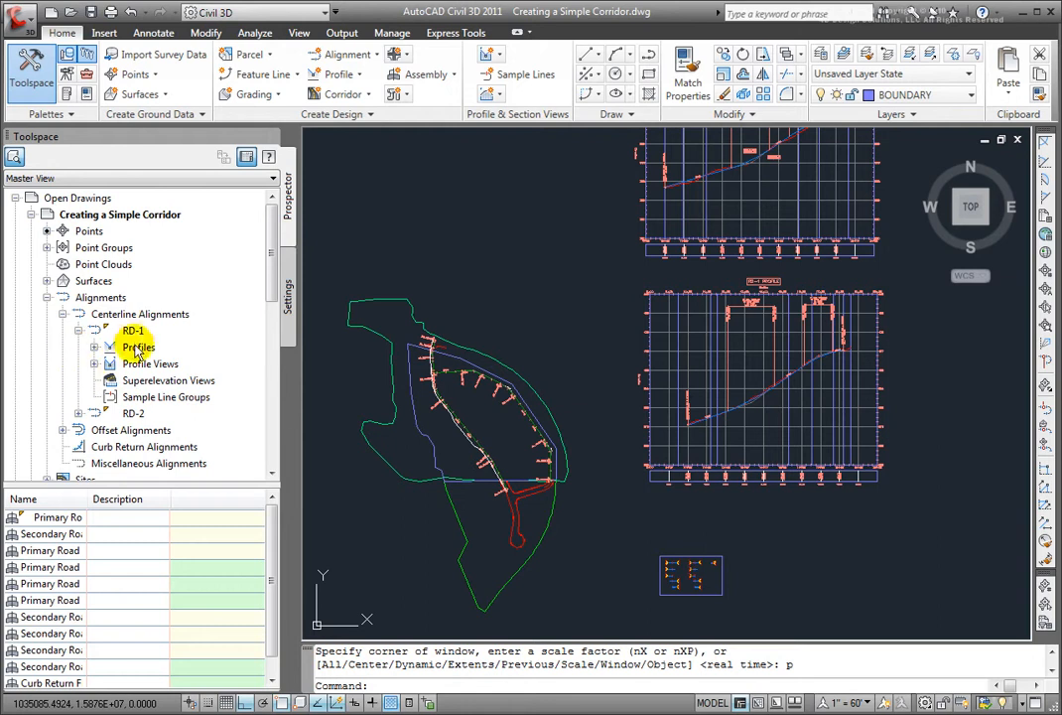
{"action": "left_click", "coordinate": [95, 345]}
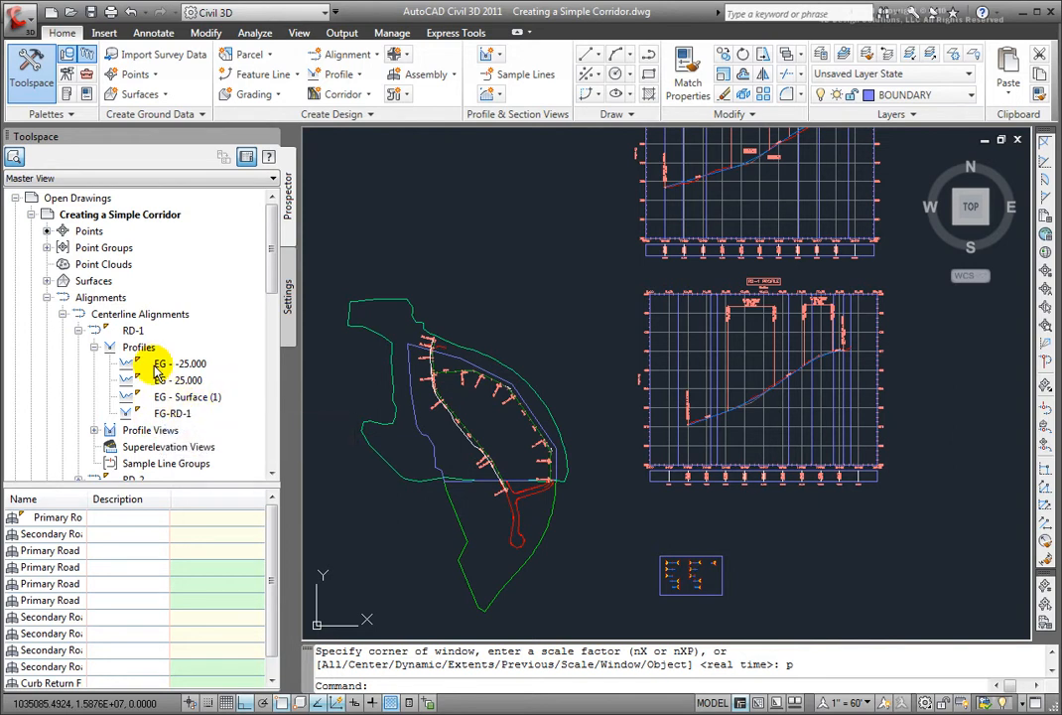
{"action": "mouse_move", "coordinate": [160, 363]}
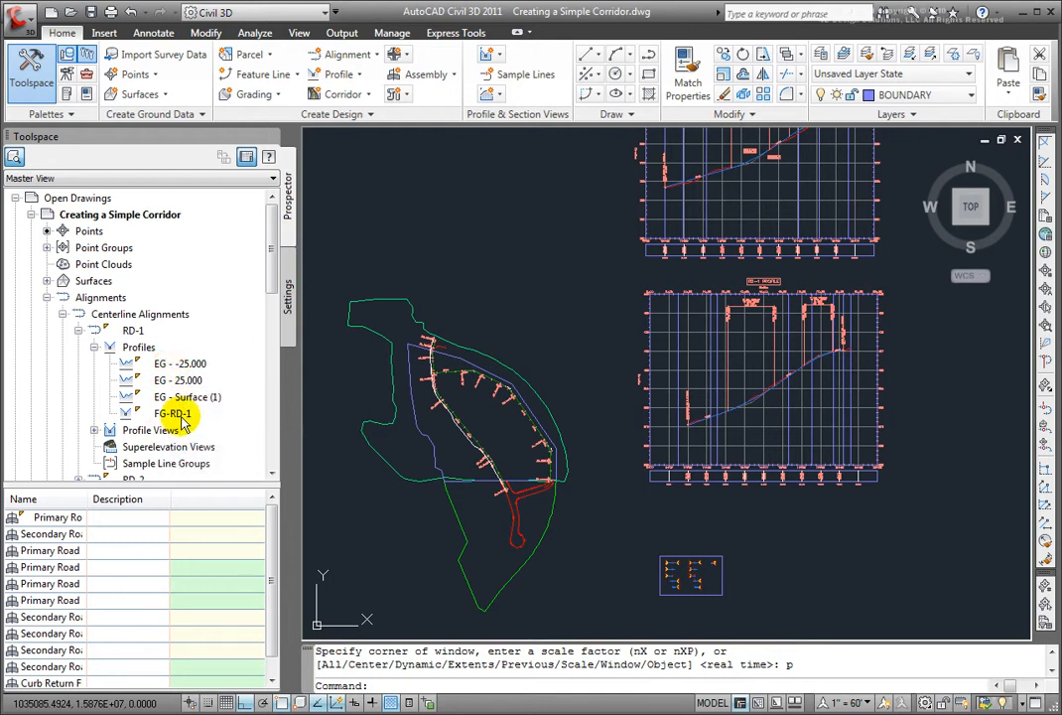
{"action": "mouse_move", "coordinate": [175, 415]}
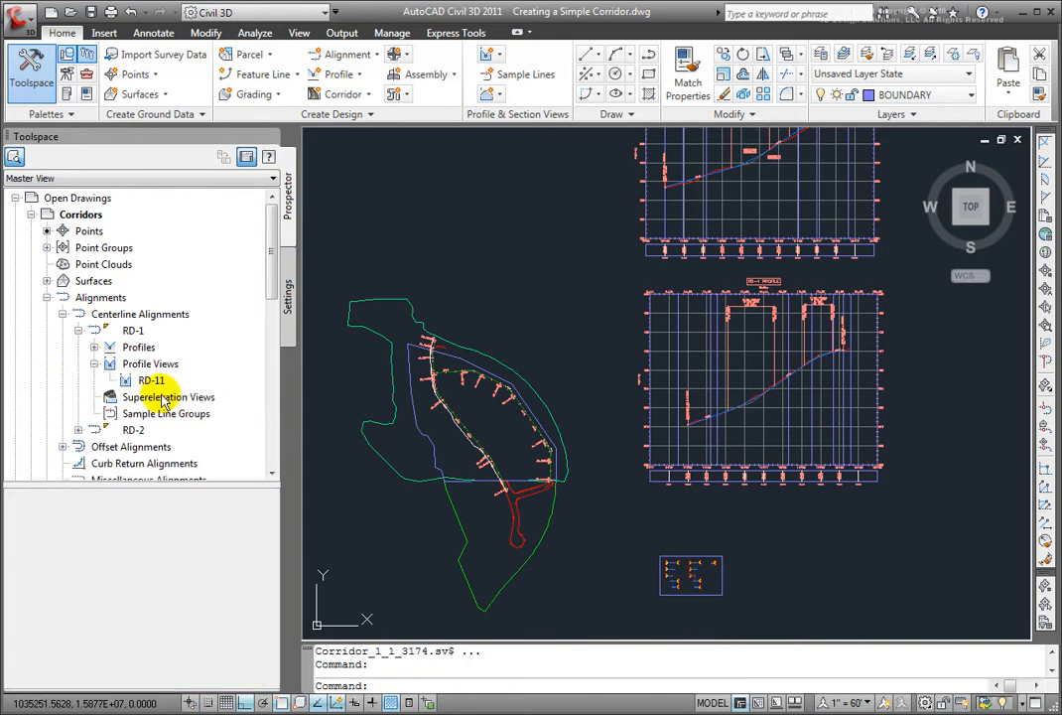
Step: Zoom the drawing to the RD-1 profile view
{"action": "left_click", "coordinate": [151, 381]}
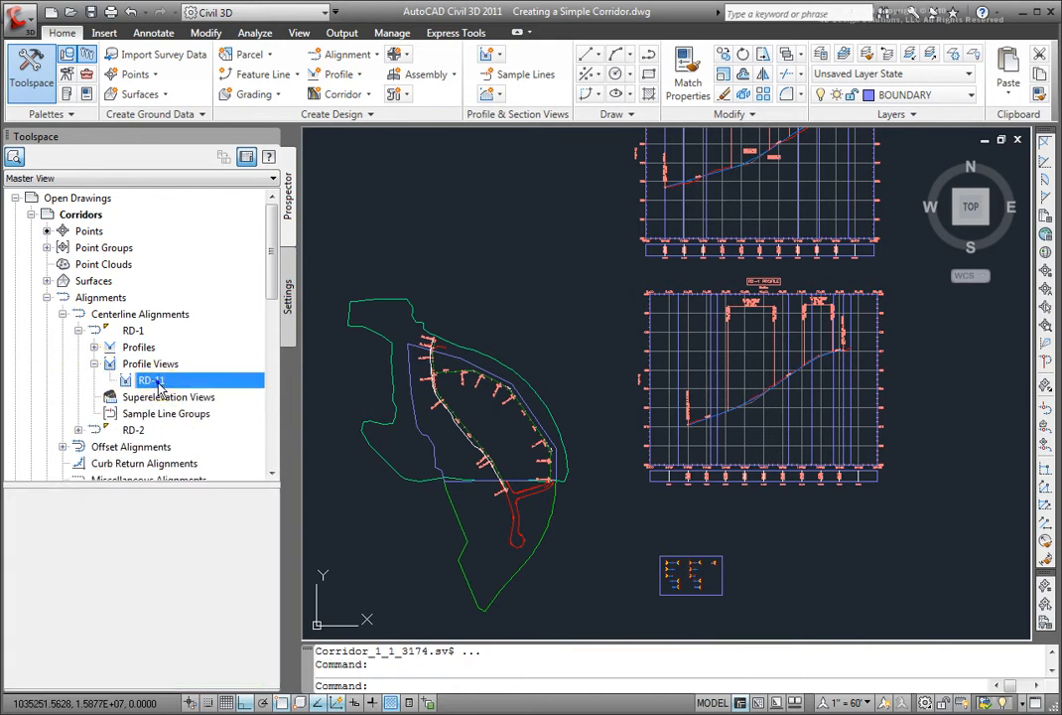
{"action": "right_click", "coordinate": [151, 381]}
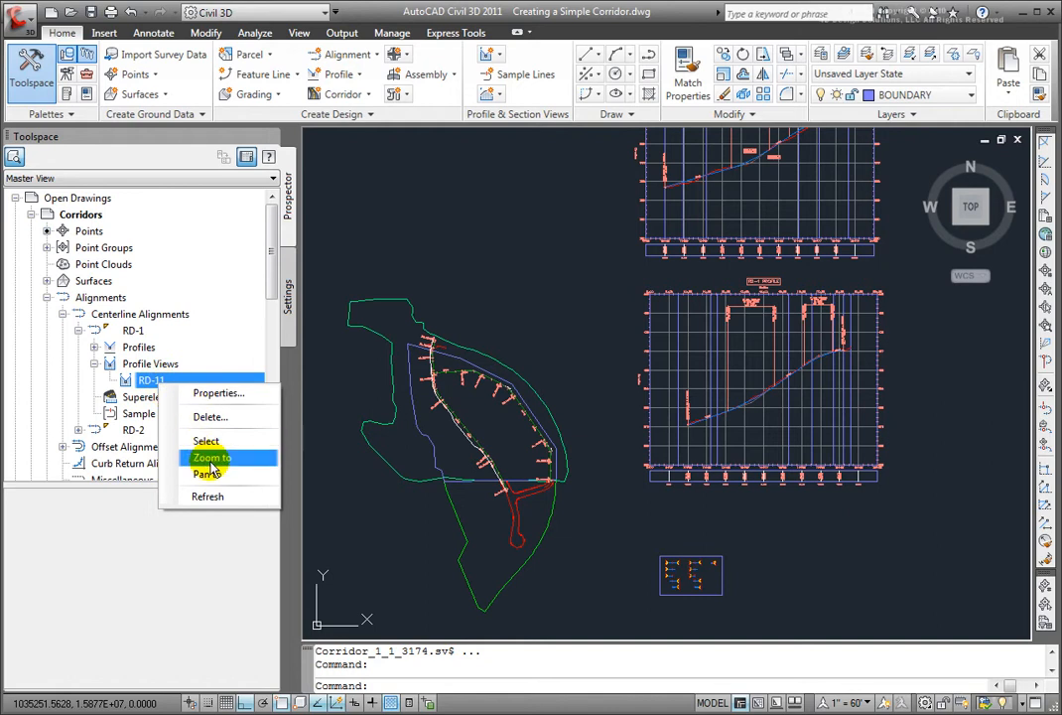
{"action": "left_click", "coordinate": [211, 457]}
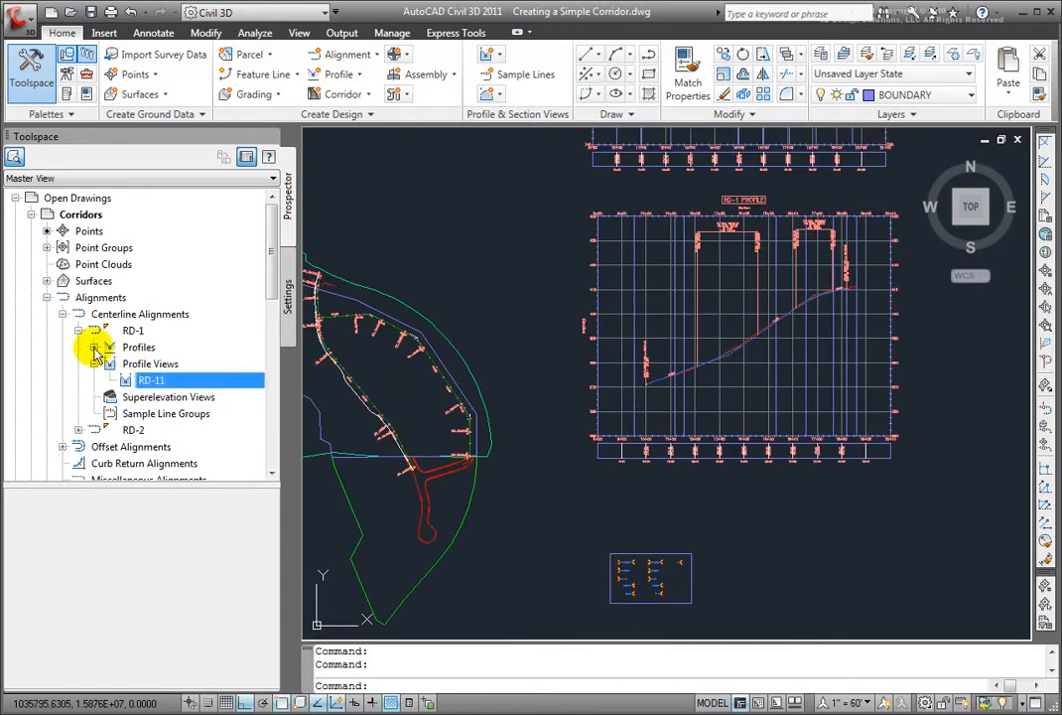
Step: Select the Primary Road Full Section 50 ft assembly and zoom the drawing to it
{"action": "left_click", "coordinate": [63, 314]}
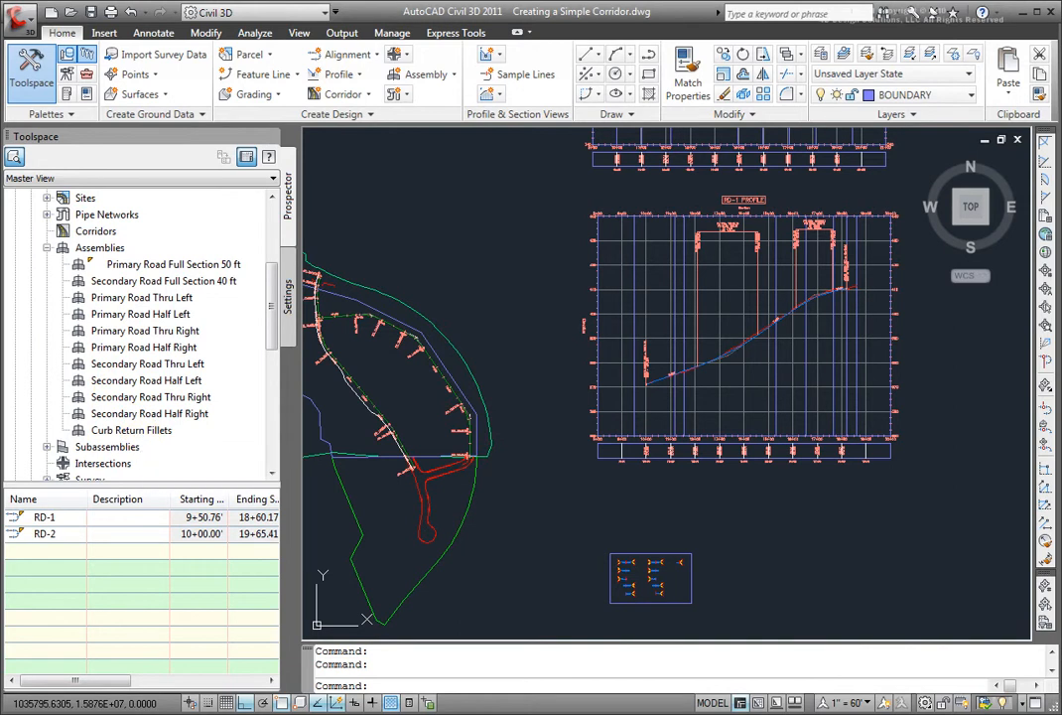
{"action": "left_click", "coordinate": [173, 264]}
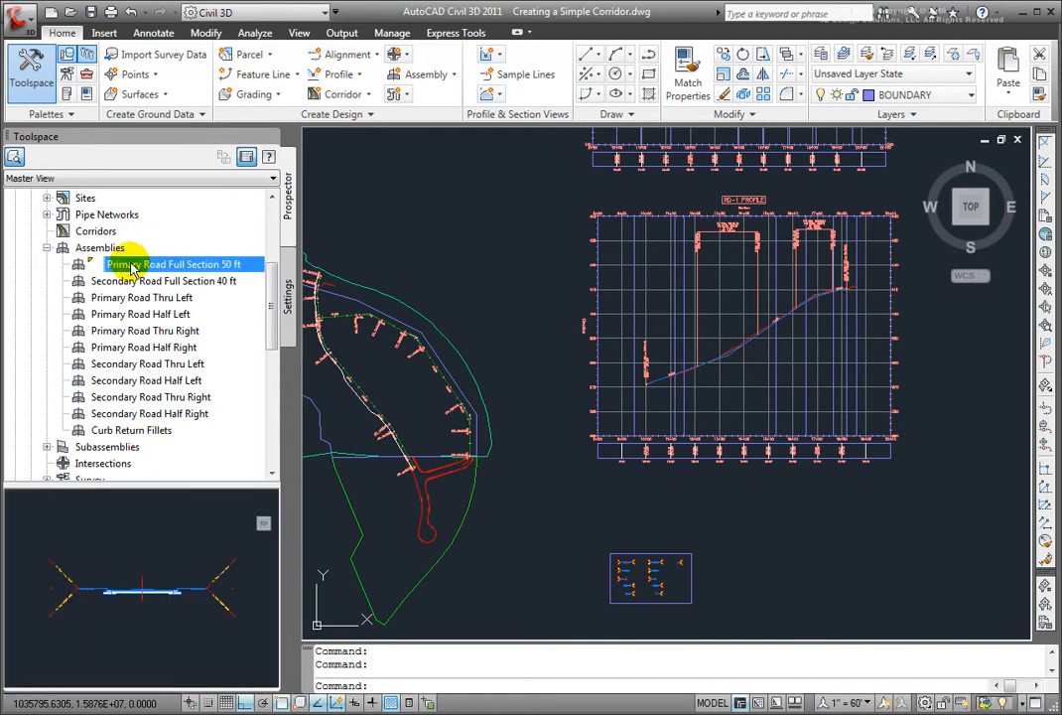
{"action": "right_click", "coordinate": [179, 264]}
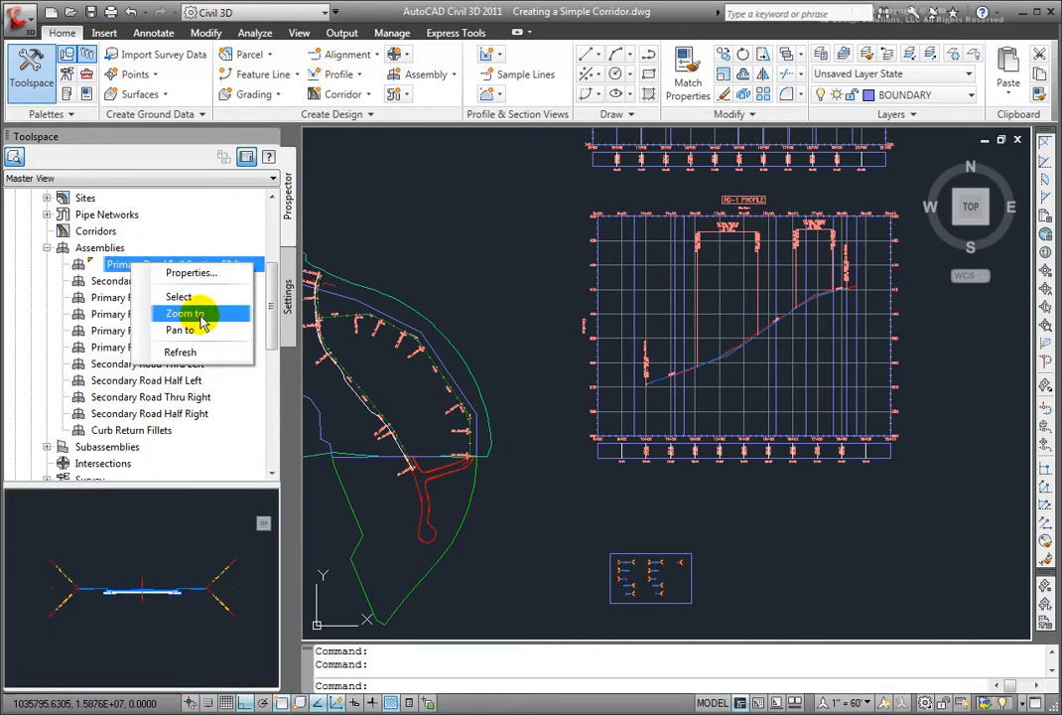
{"action": "left_click", "coordinate": [184, 314]}
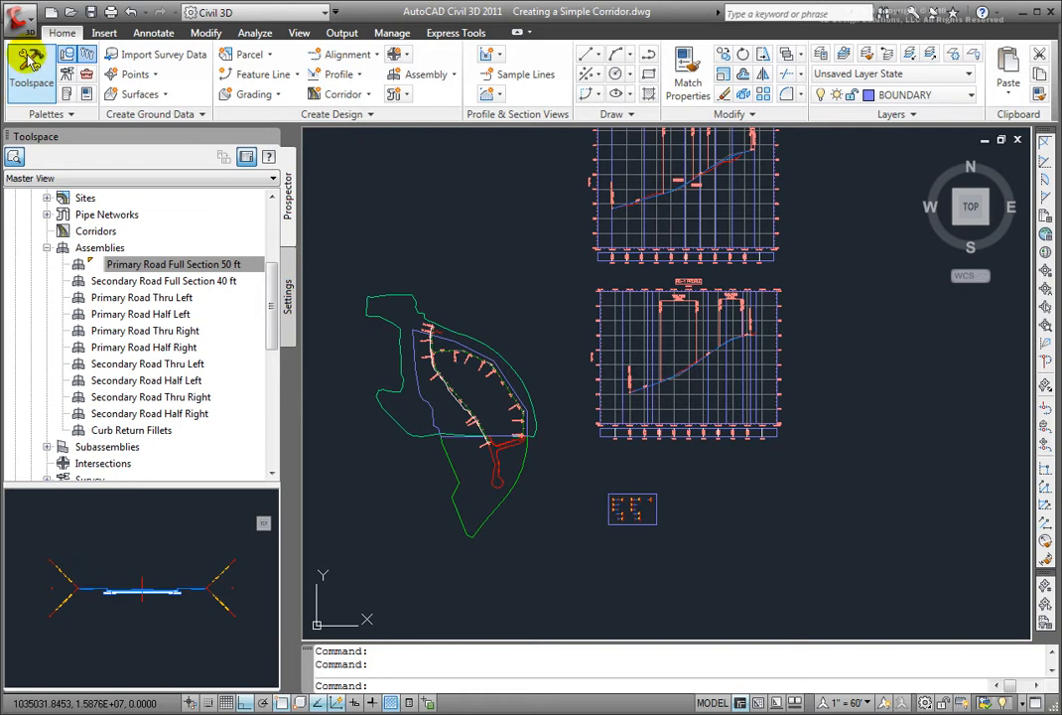
{"action": "mouse_move", "coordinate": [338, 113]}
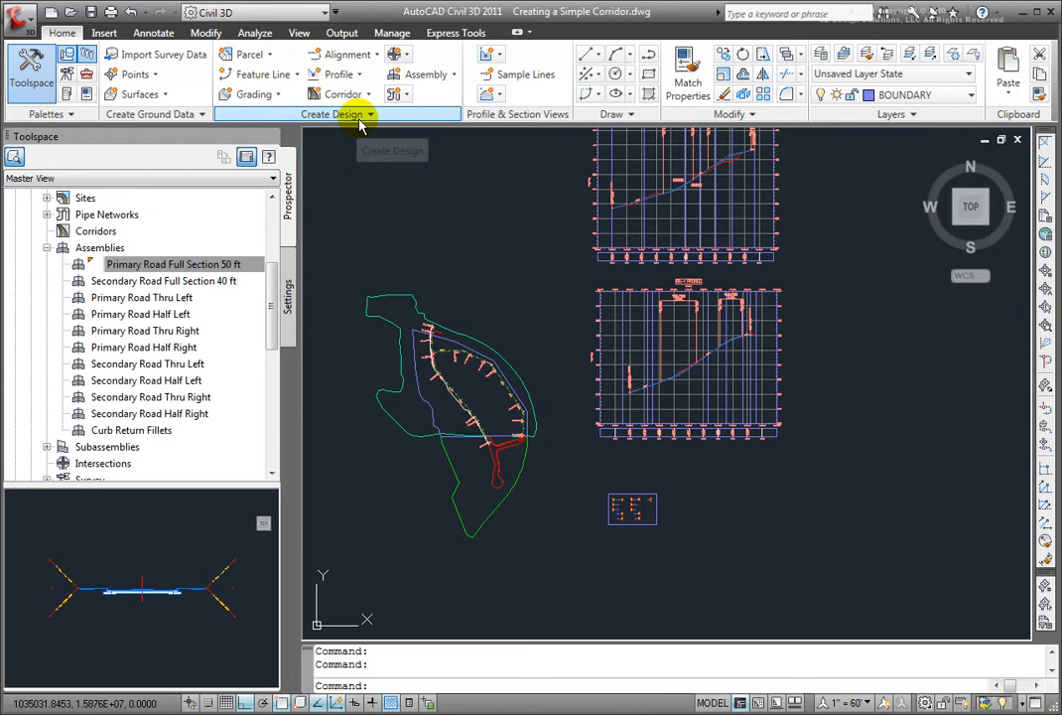
Step: Start Create Simple Corridor for Corridor - 1 with Basic style on layer C-ROAD-CORR
{"action": "left_click", "coordinate": [342, 93]}
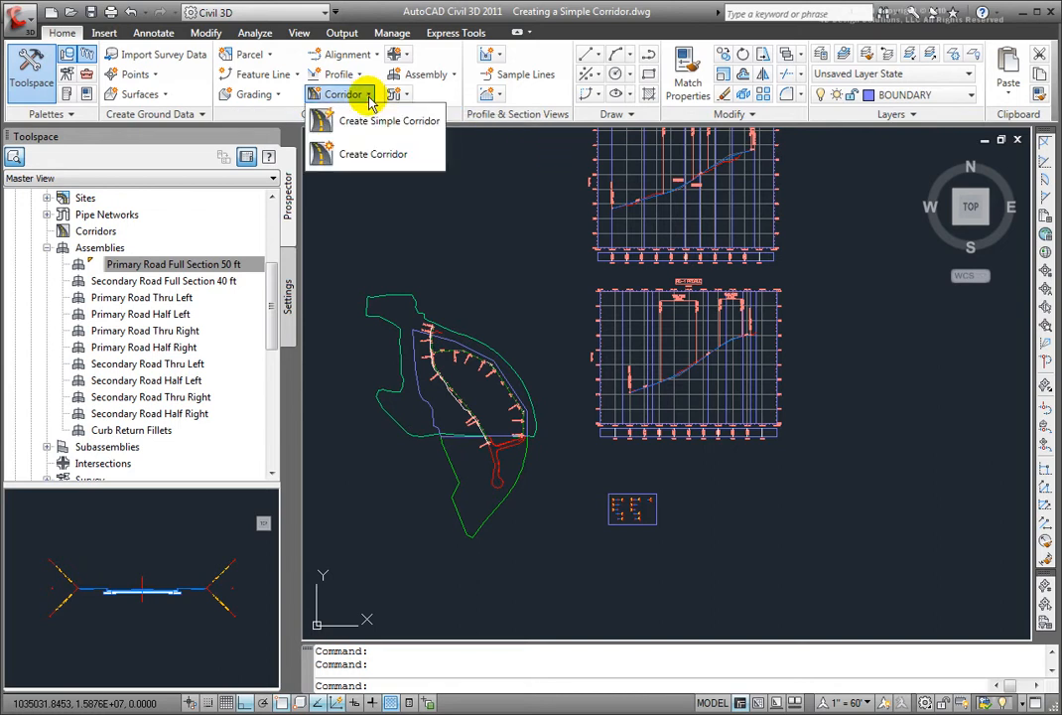
{"action": "mouse_move", "coordinate": [374, 155]}
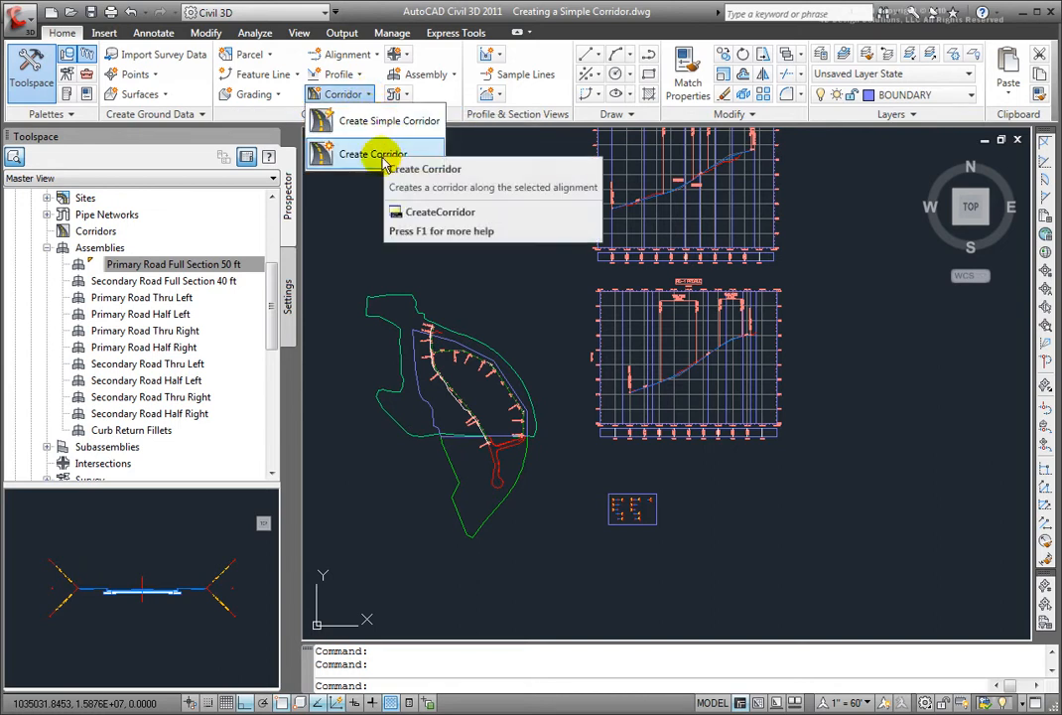
{"action": "mouse_move", "coordinate": [387, 121]}
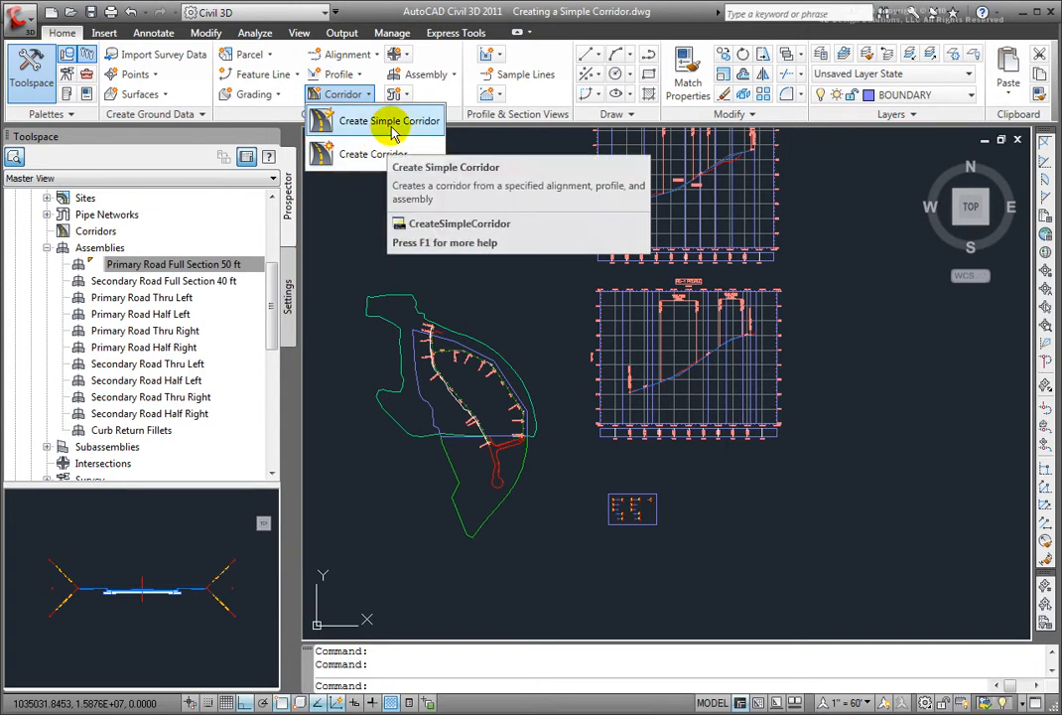
{"action": "mouse_move", "coordinate": [393, 123]}
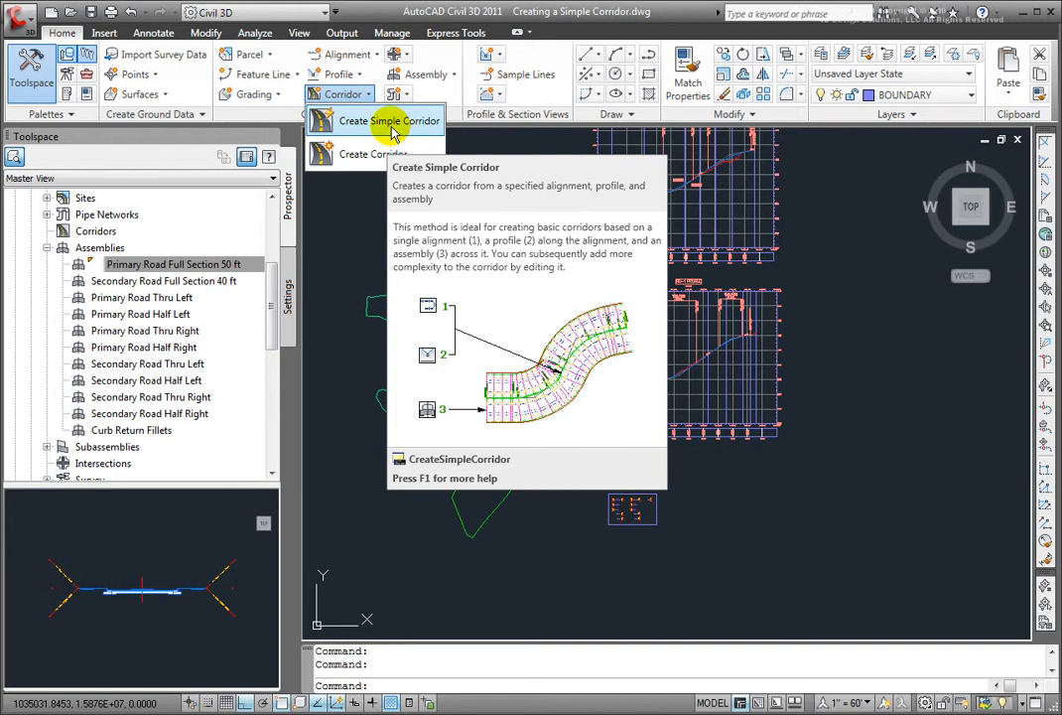
{"action": "left_click", "coordinate": [389, 121]}
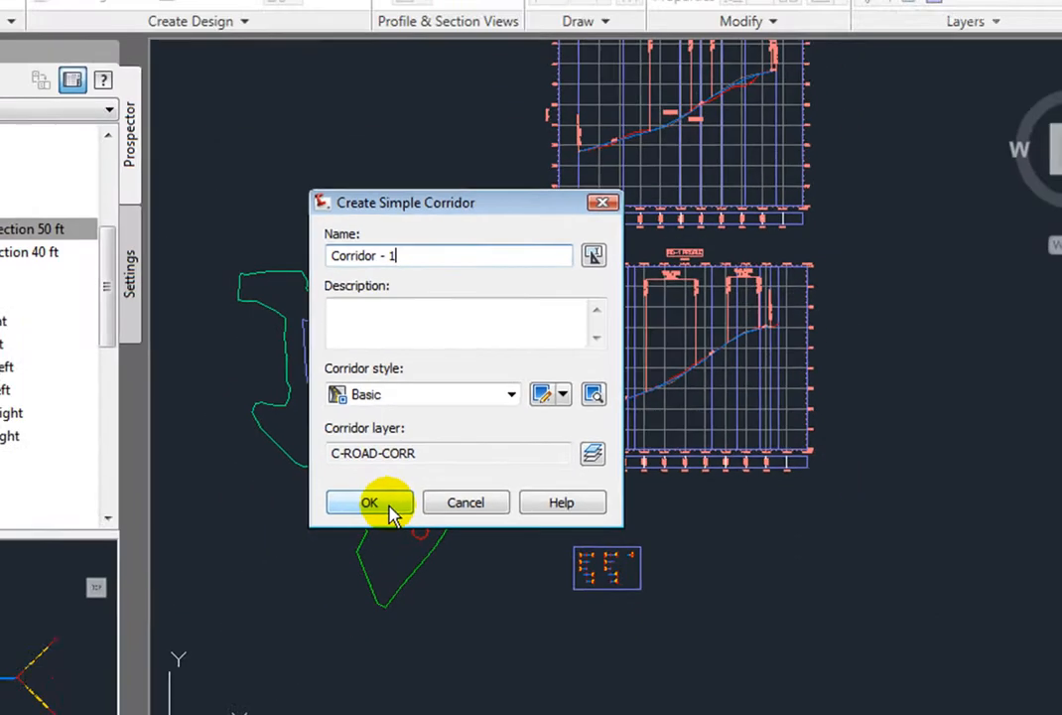
Step: Accept Corridor - 1's settings and choose the finished-ground profile in the profile view
{"action": "left_click", "coordinate": [370, 501]}
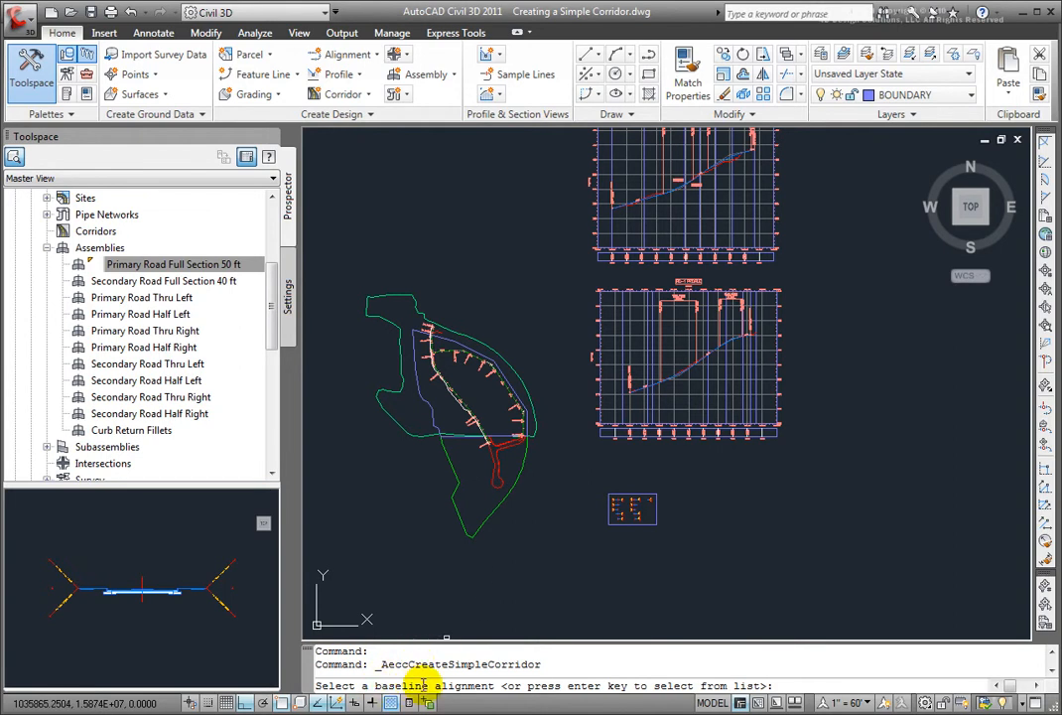
{"action": "mouse_move", "coordinate": [471, 409]}
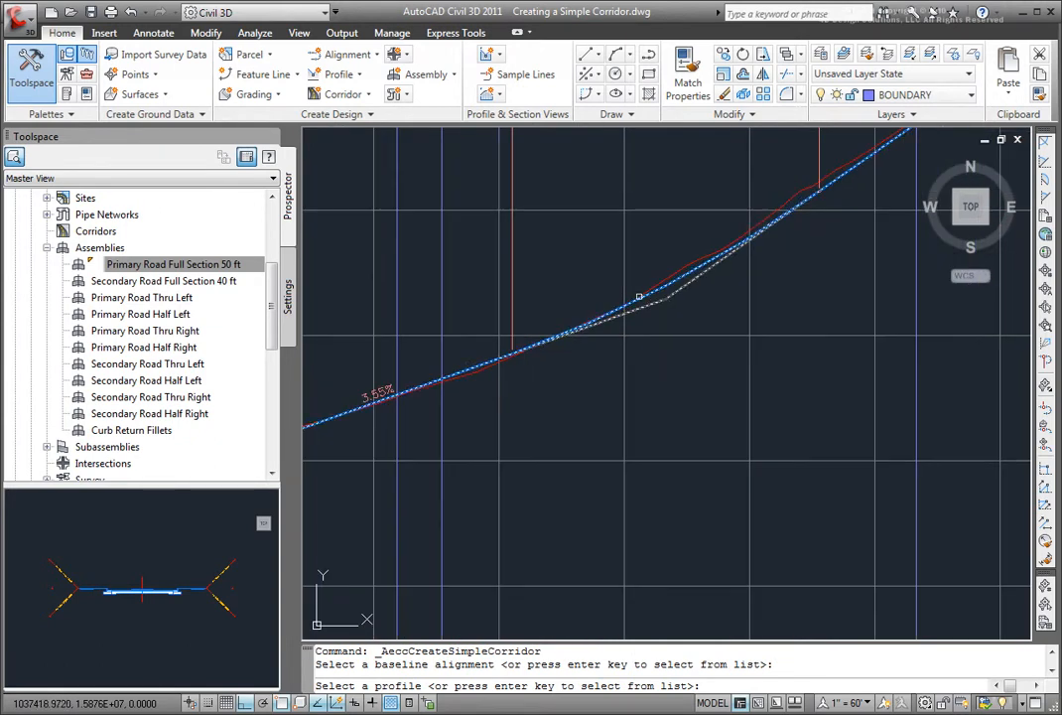
{"action": "left_click", "coordinate": [639, 294]}
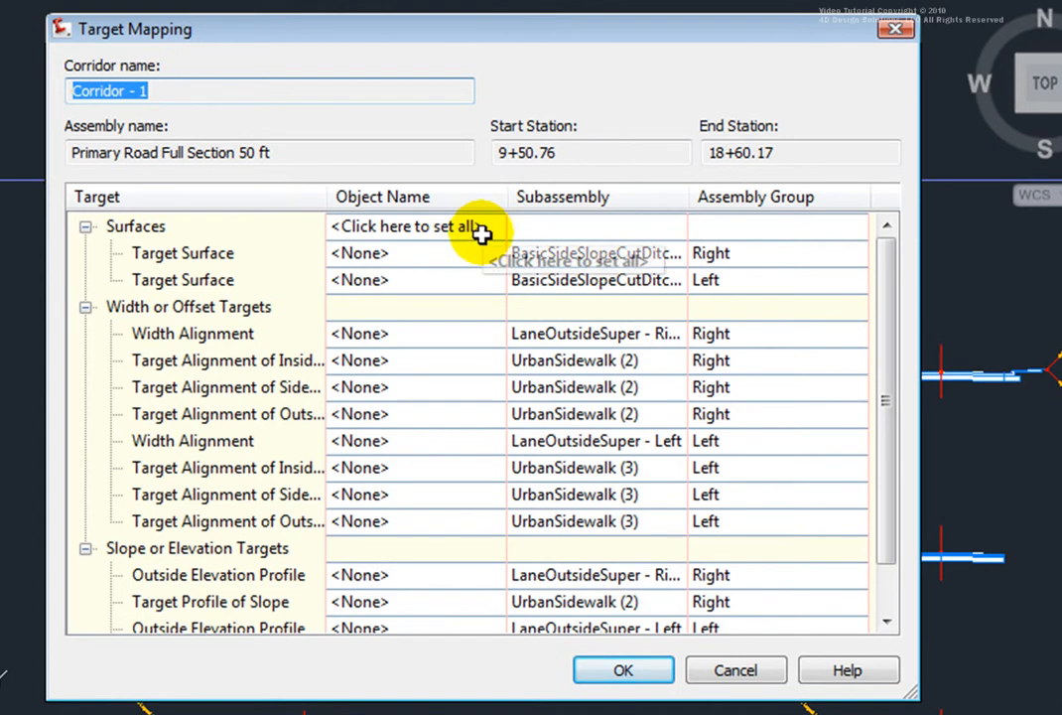
Step: Map all surface targets to the EG existing ground surface and accept
{"action": "left_click", "coordinate": [417, 226]}
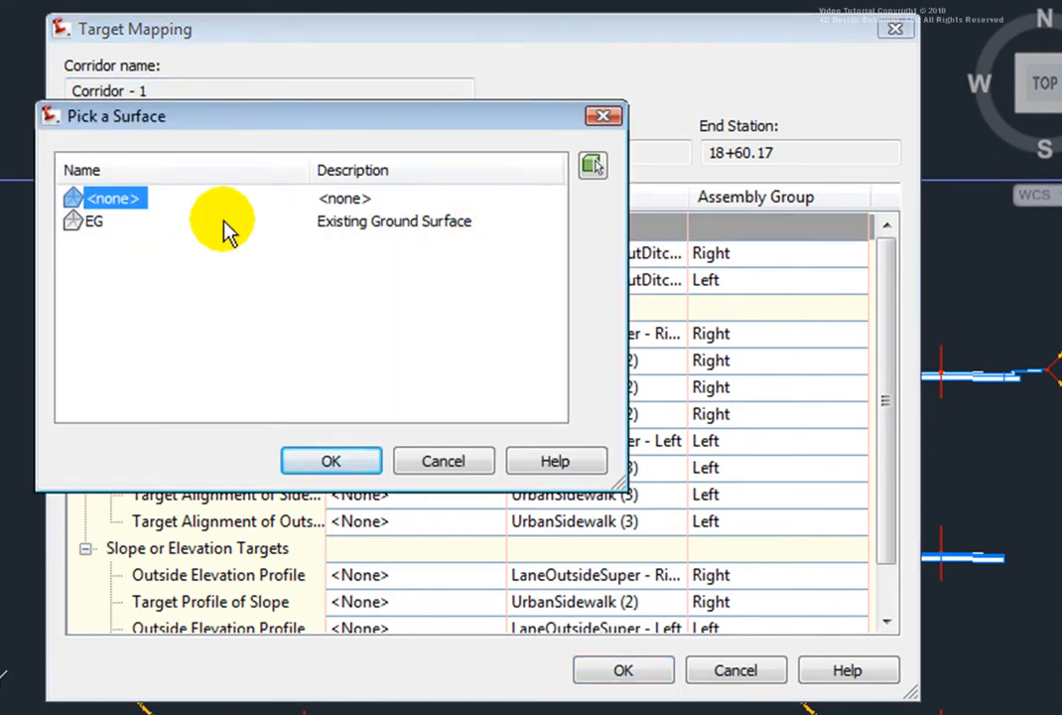
{"action": "left_click", "coordinate": [93, 221]}
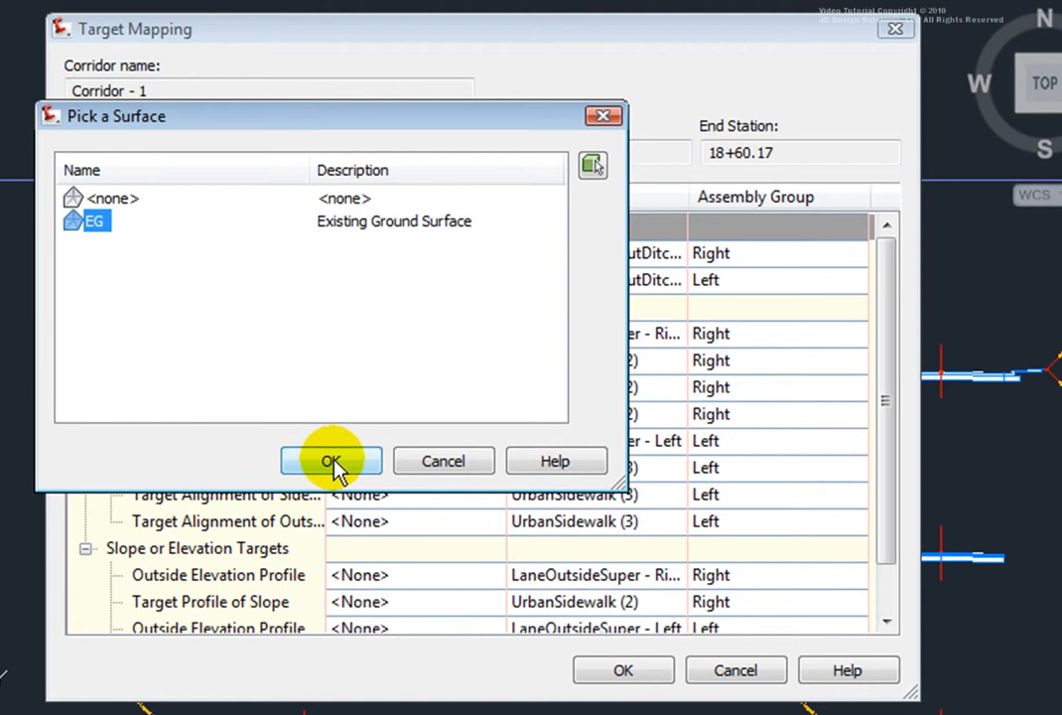
{"action": "left_click", "coordinate": [329, 460]}
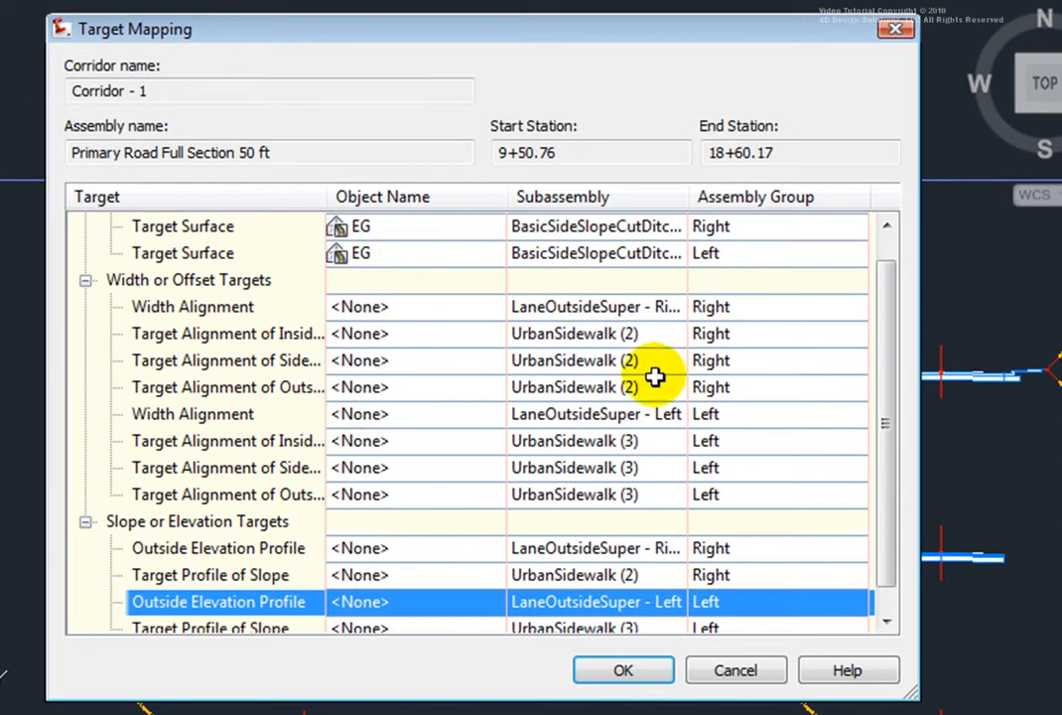
{"action": "scroll", "scroll_direction": "up", "scroll_amount": 3}
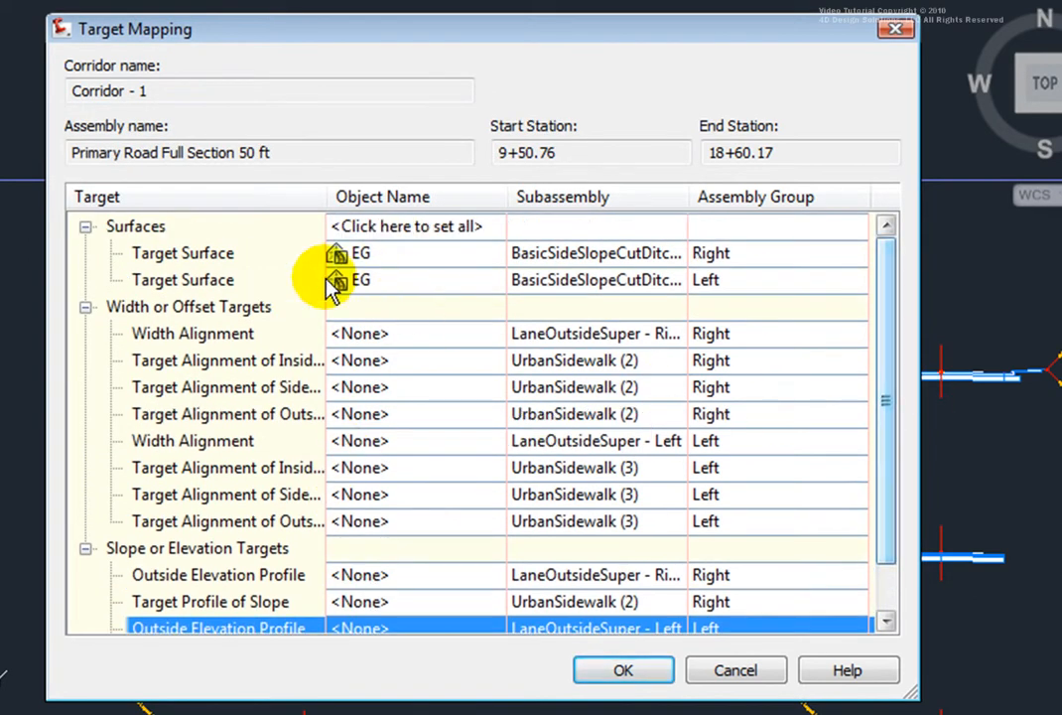
{"action": "mouse_move", "coordinate": [754, 258]}
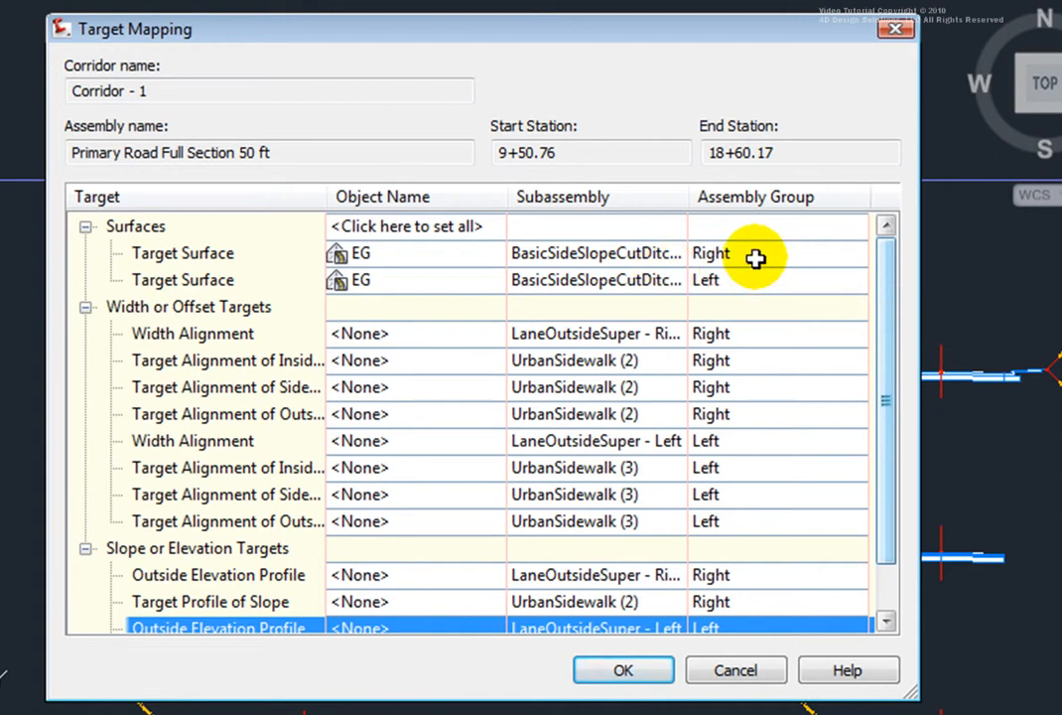
{"action": "mouse_move", "coordinate": [757, 290]}
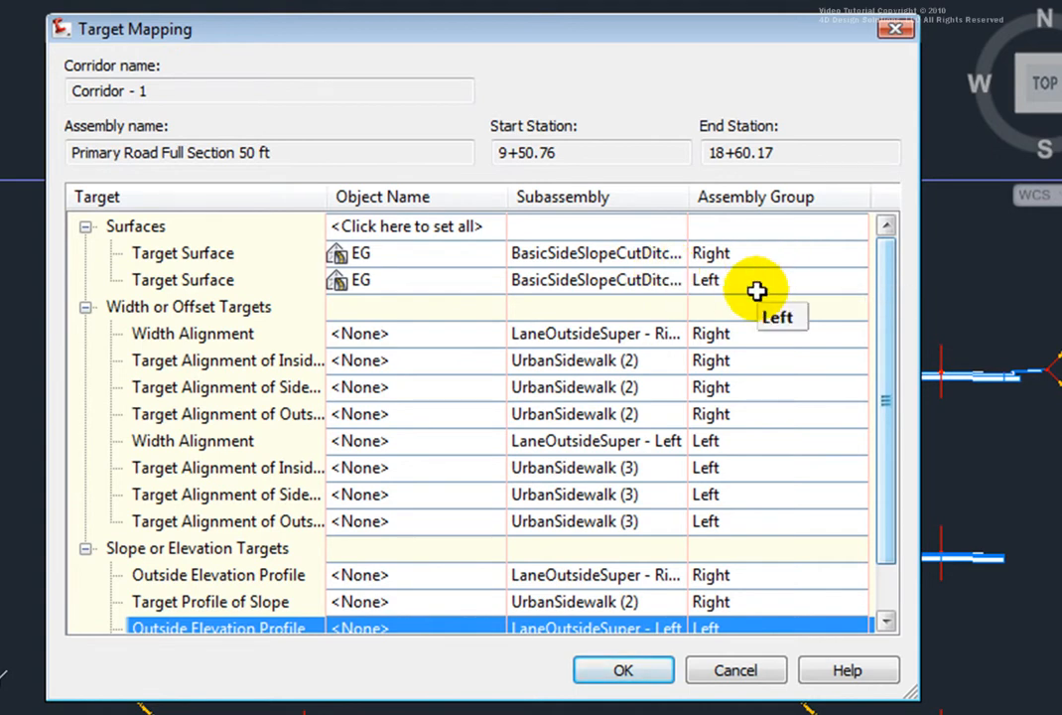
{"action": "mouse_move", "coordinate": [234, 325]}
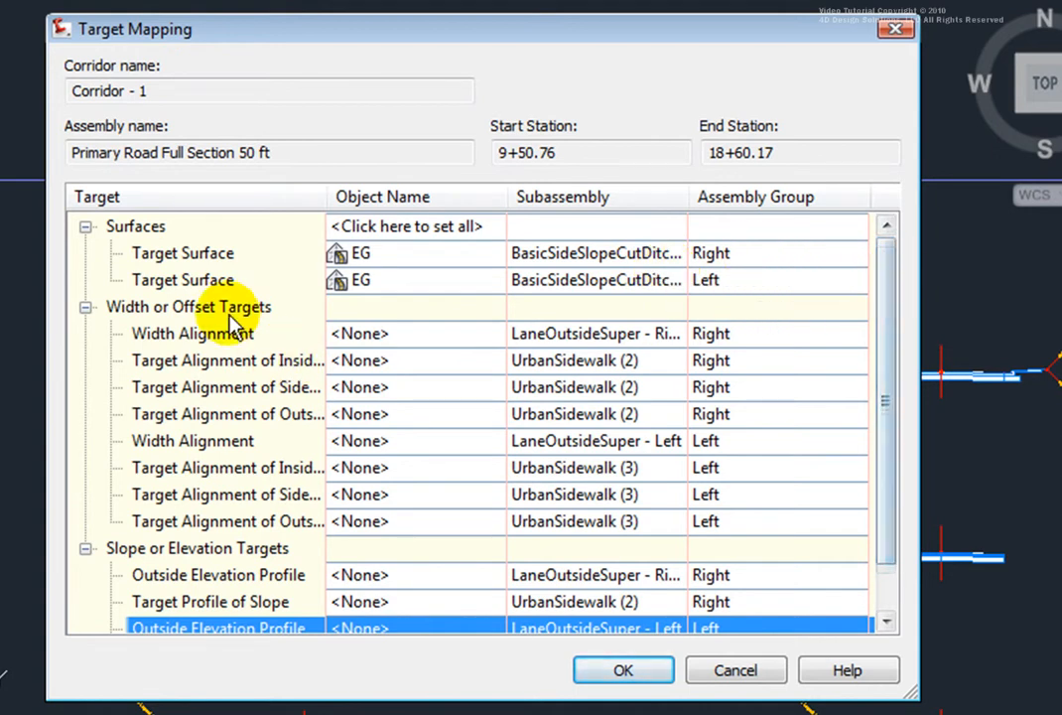
{"action": "mouse_move", "coordinate": [208, 560]}
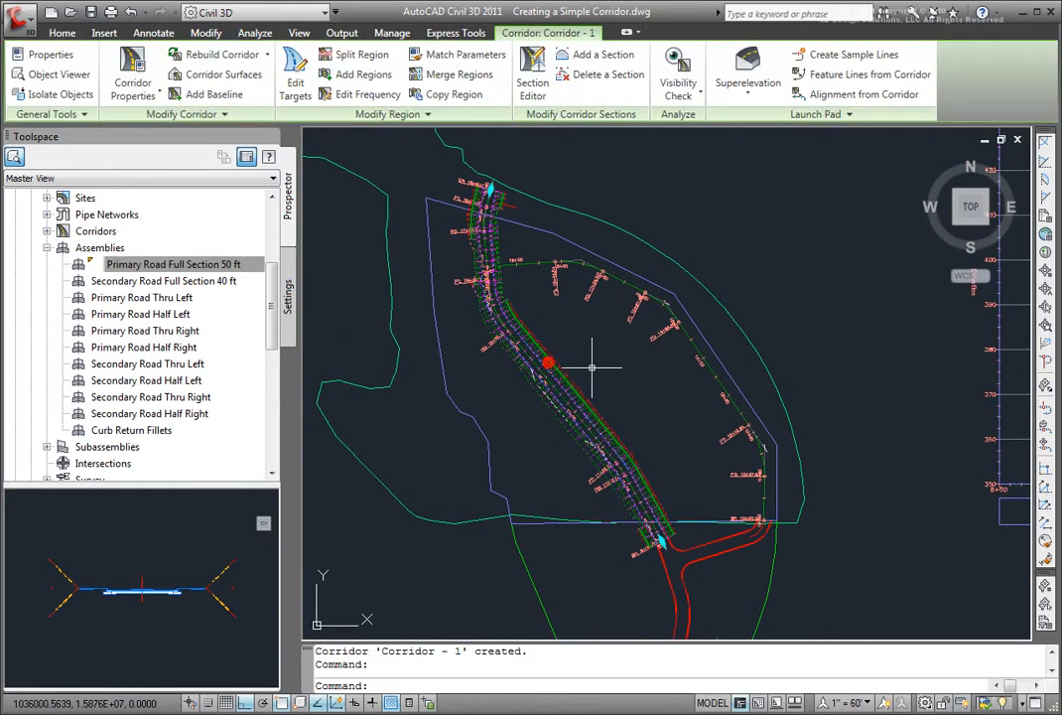
{"action": "mouse_move", "coordinate": [592, 339]}
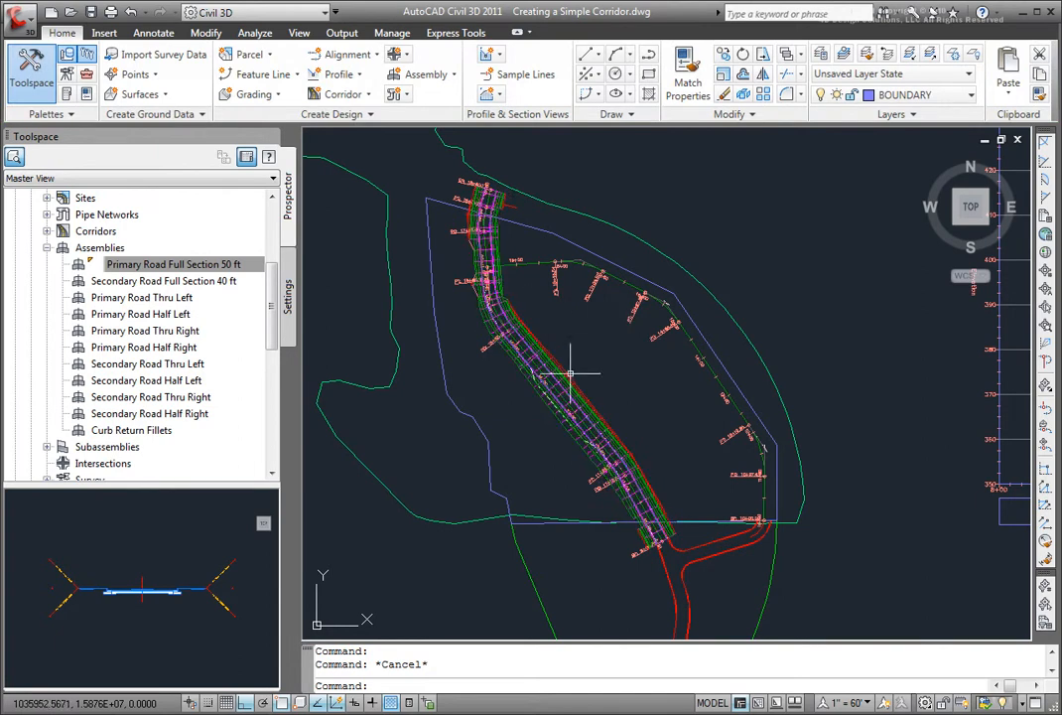
{"action": "mouse_move", "coordinate": [500, 244]}
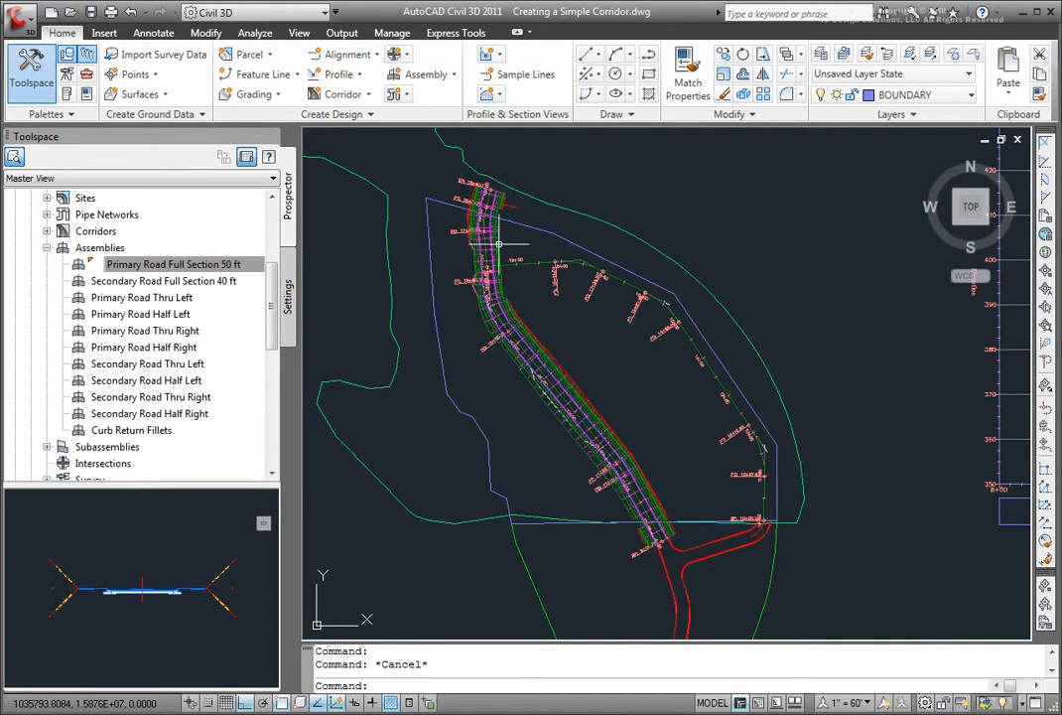
{"action": "mouse_move", "coordinate": [512, 296]}
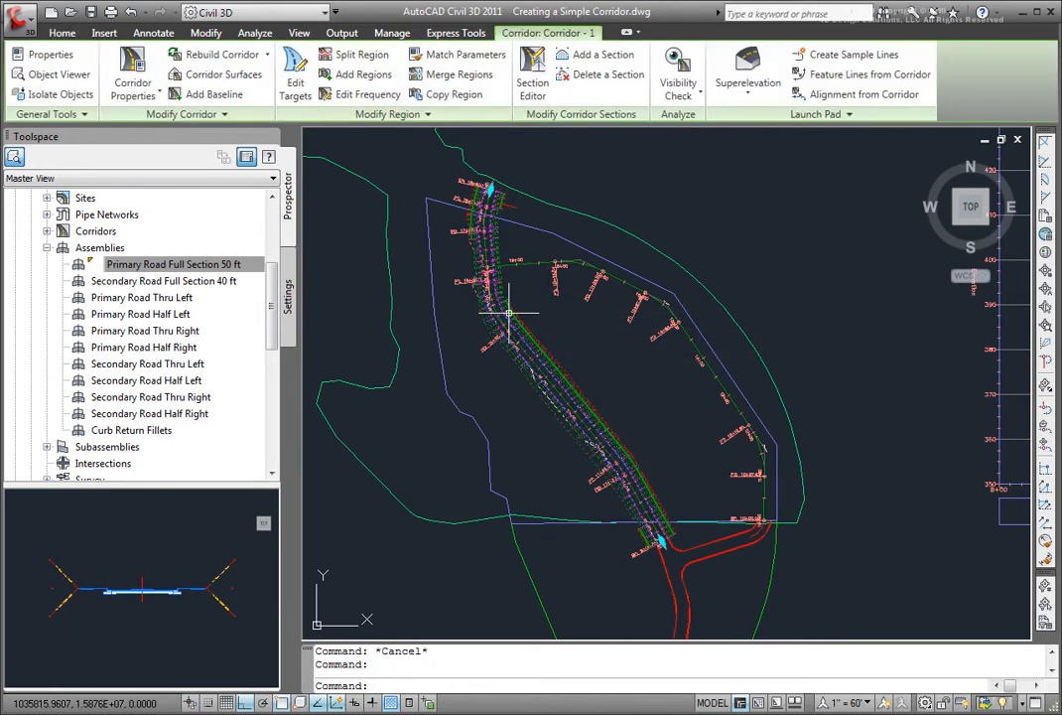
{"action": "mouse_move", "coordinate": [131, 63]}
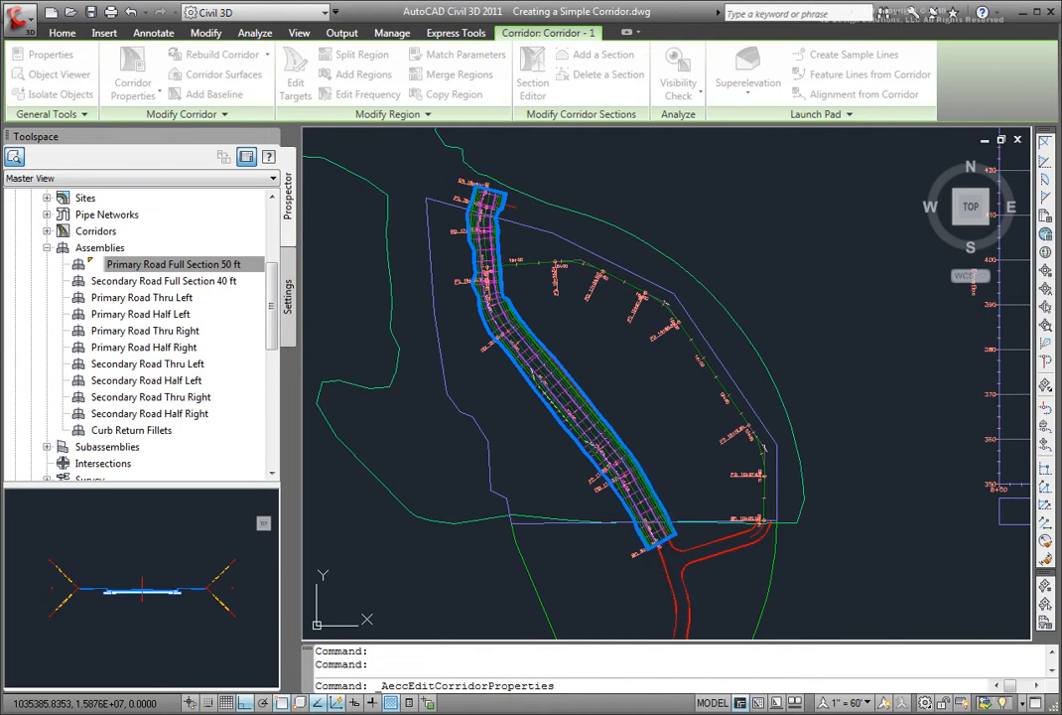
Step: Show Corridor - 1's baseline and region parameters in Corridor Properties
{"action": "left_click", "coordinate": [133, 73]}
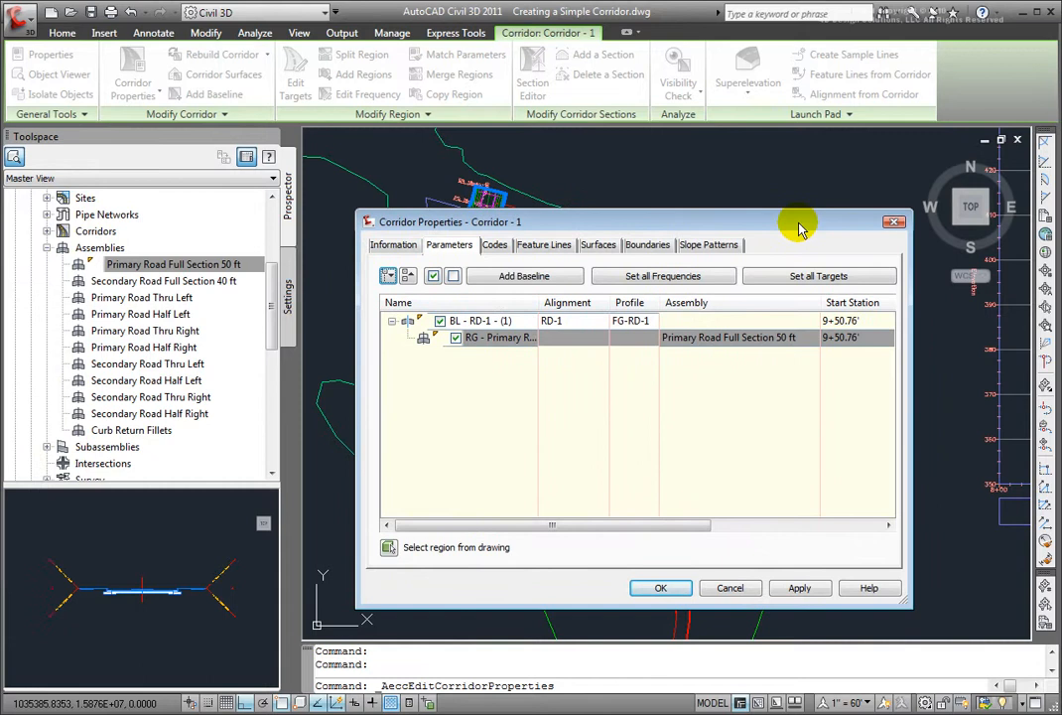
{"action": "mouse_move", "coordinate": [514, 377]}
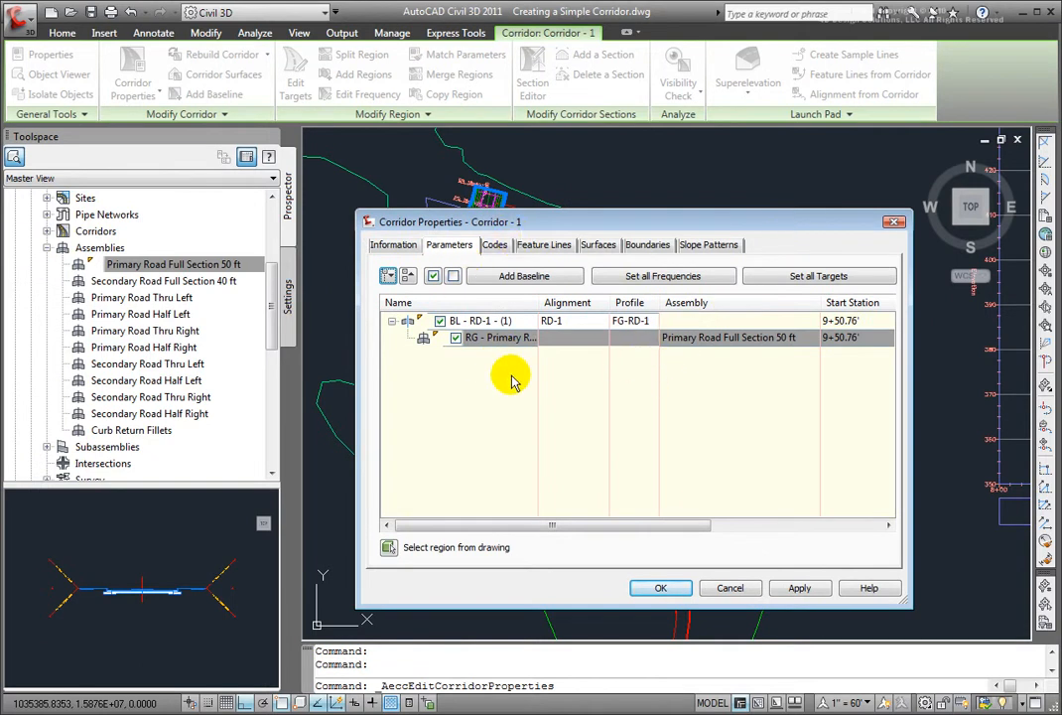
{"action": "mouse_move", "coordinate": [592, 362]}
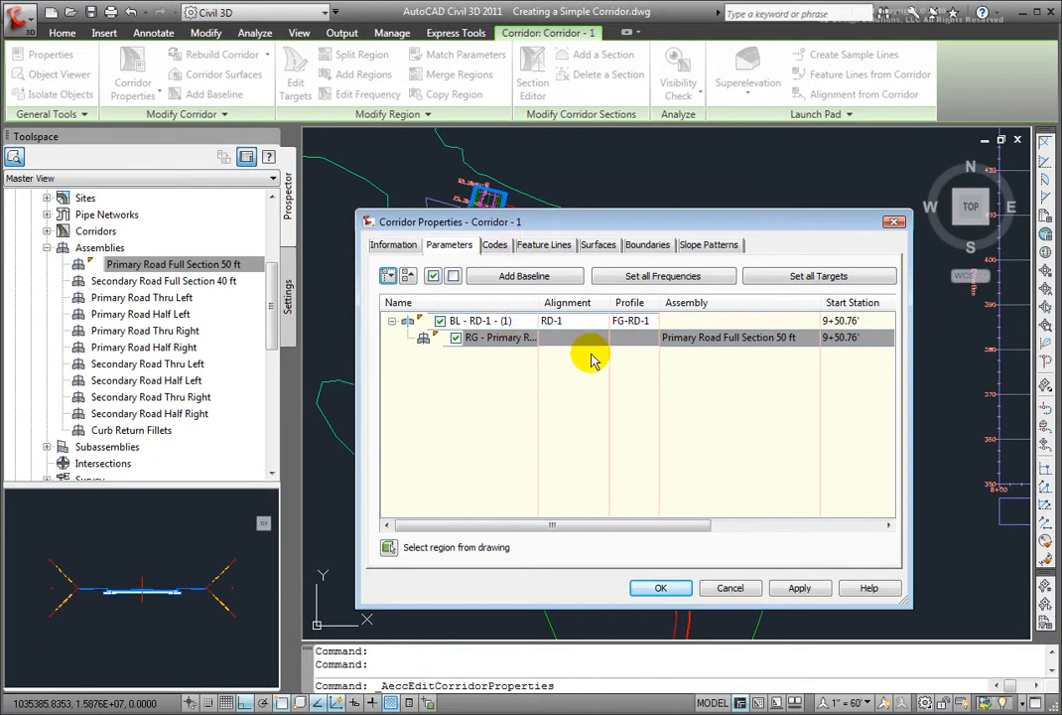
{"action": "mouse_move", "coordinate": [631, 346]}
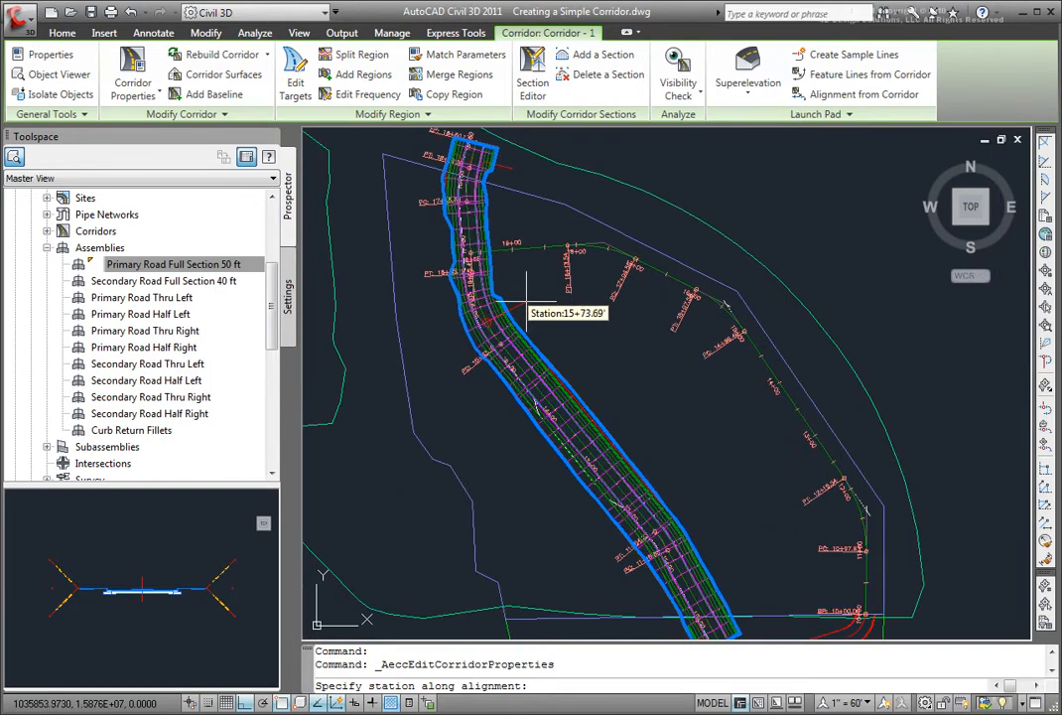
{"action": "mouse_move", "coordinate": [506, 317]}
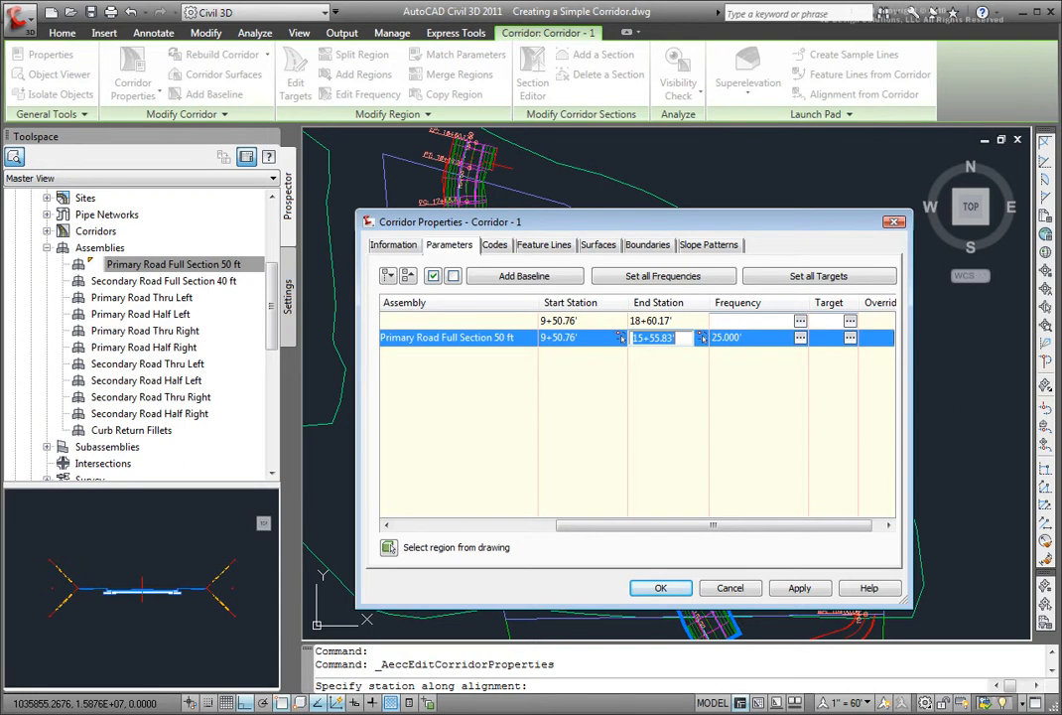
Step: Set the region's frequency along curves to 10 and rebuild Corridor - 1
{"action": "left_click", "coordinate": [802, 337]}
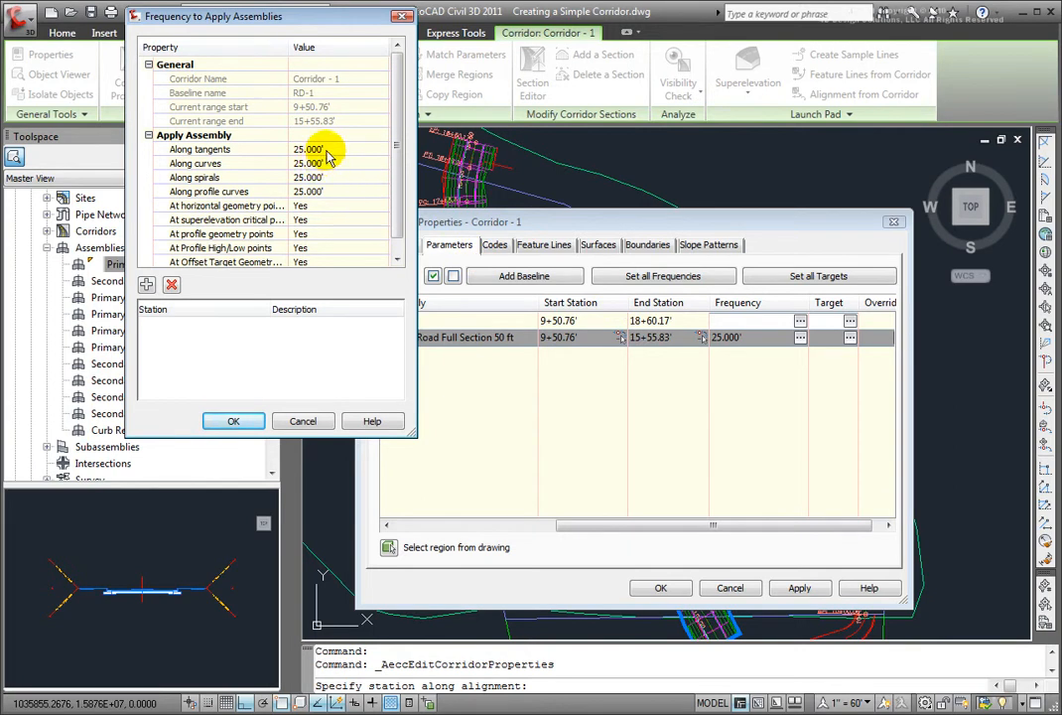
{"action": "left_click", "coordinate": [306, 162]}
{"action": "type", "text": "10"}
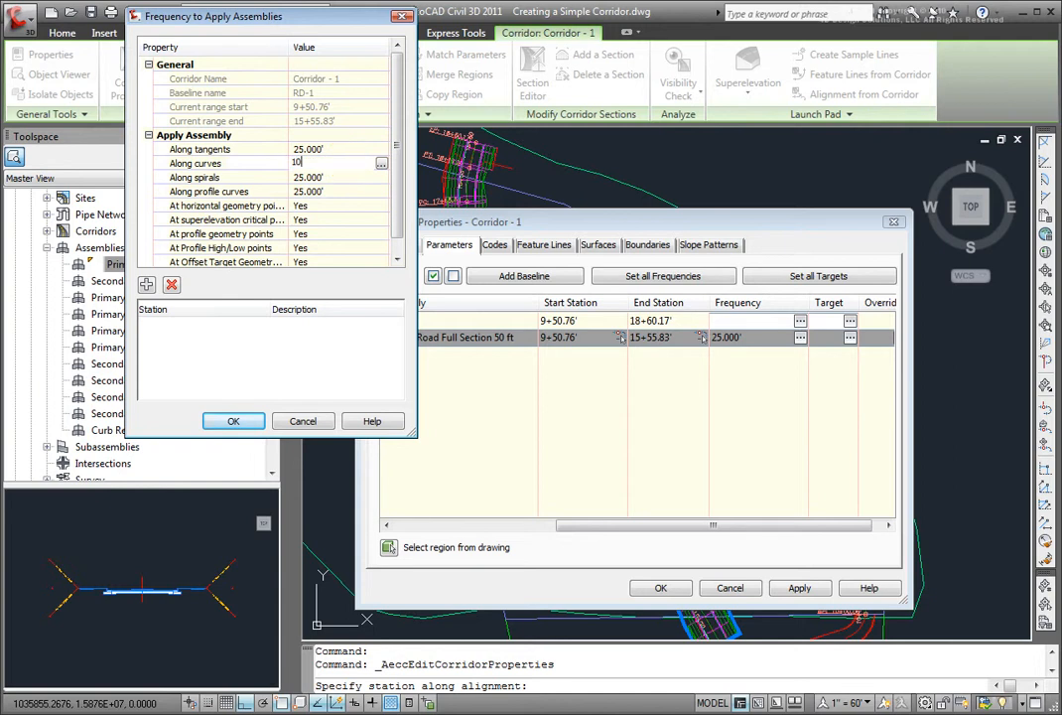
{"action": "left_click", "coordinate": [235, 421]}
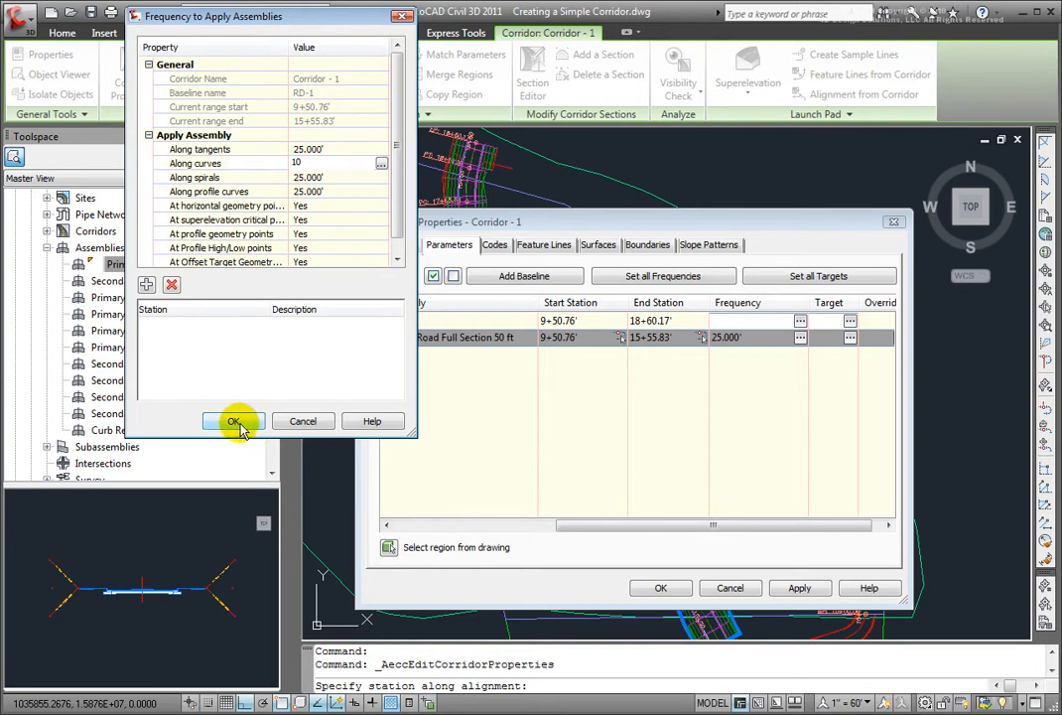
{"action": "left_click", "coordinate": [234, 421]}
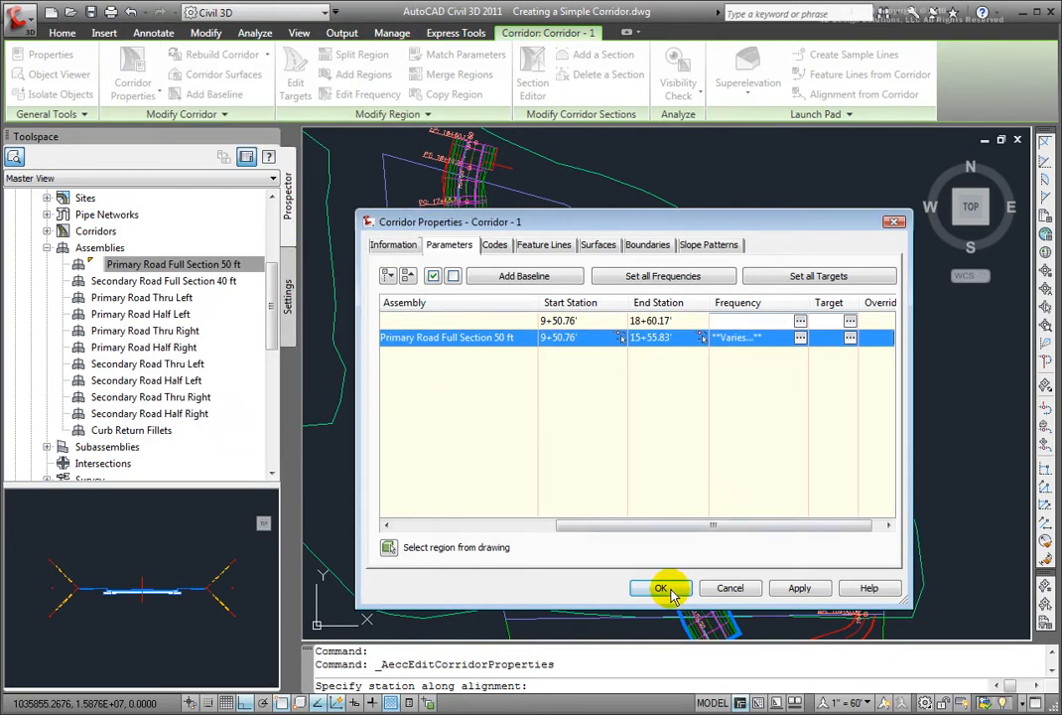
{"action": "left_click", "coordinate": [661, 587]}
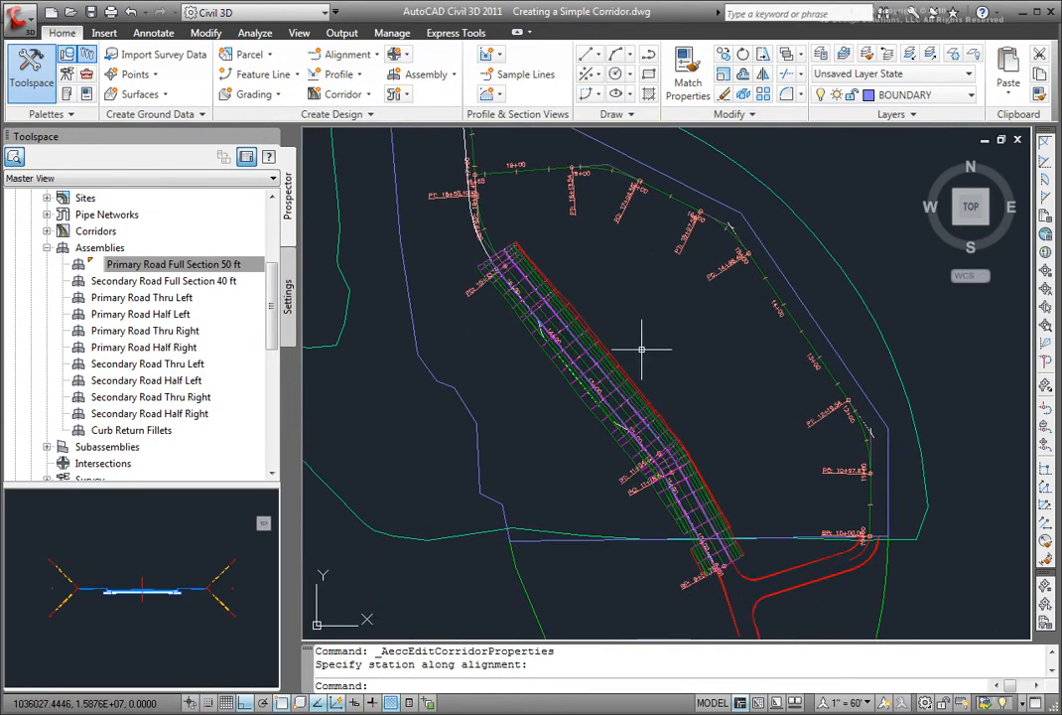
{"action": "mouse_move", "coordinate": [500, 246]}
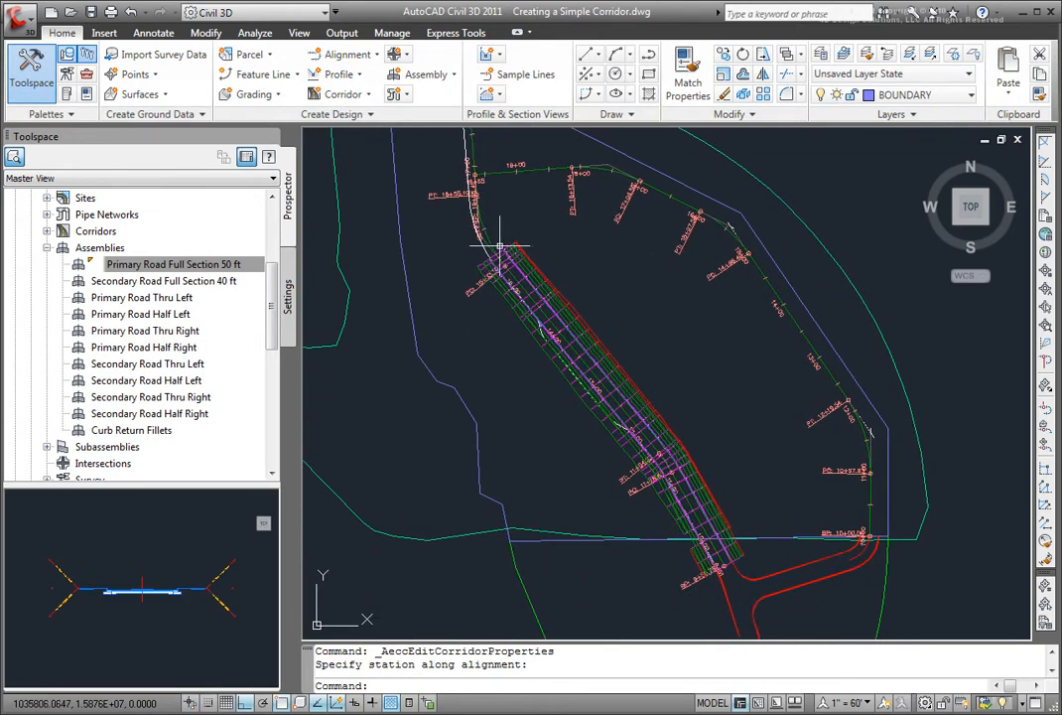
{"action": "scroll", "scroll_direction": "up", "scroll_amount": 3}
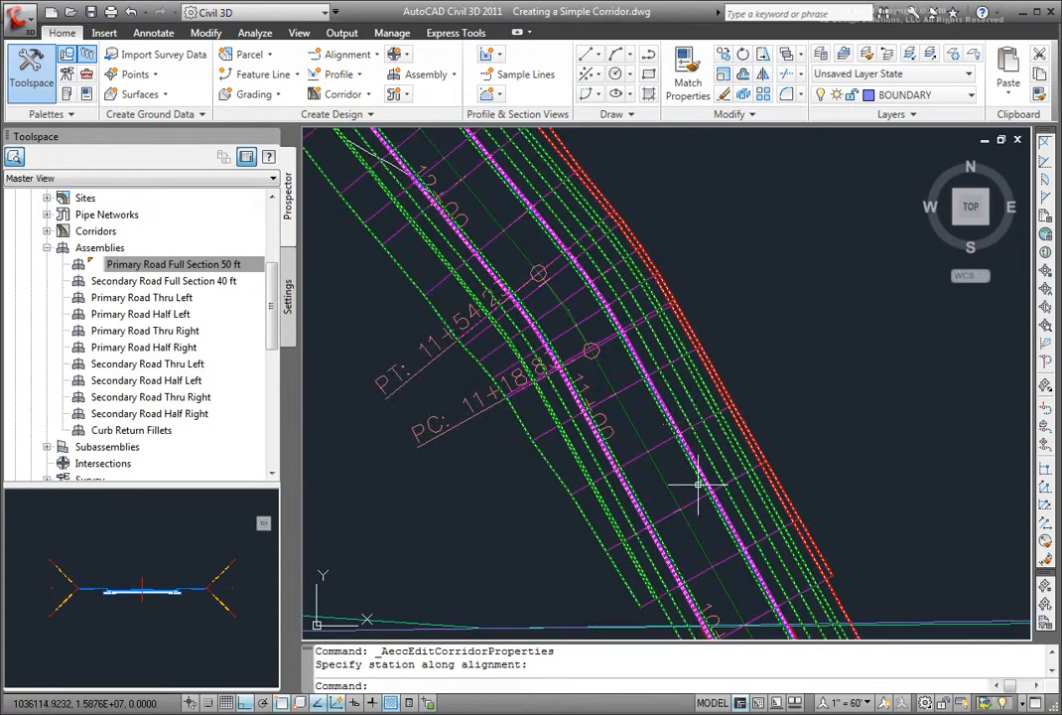
{"action": "mouse_move", "coordinate": [600, 274]}
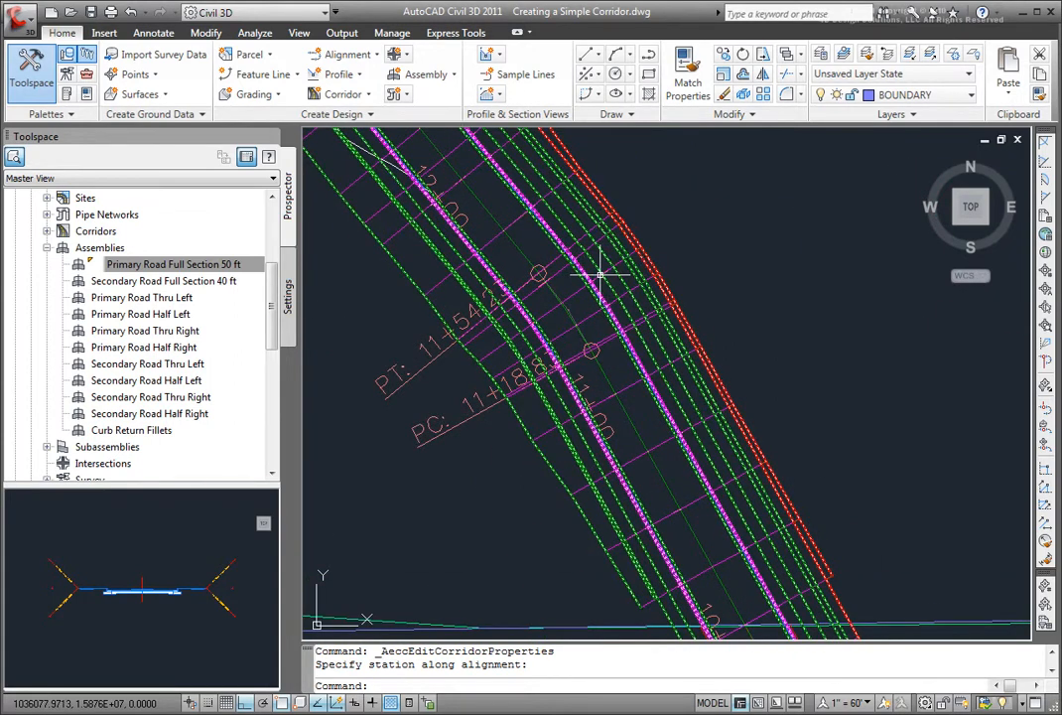